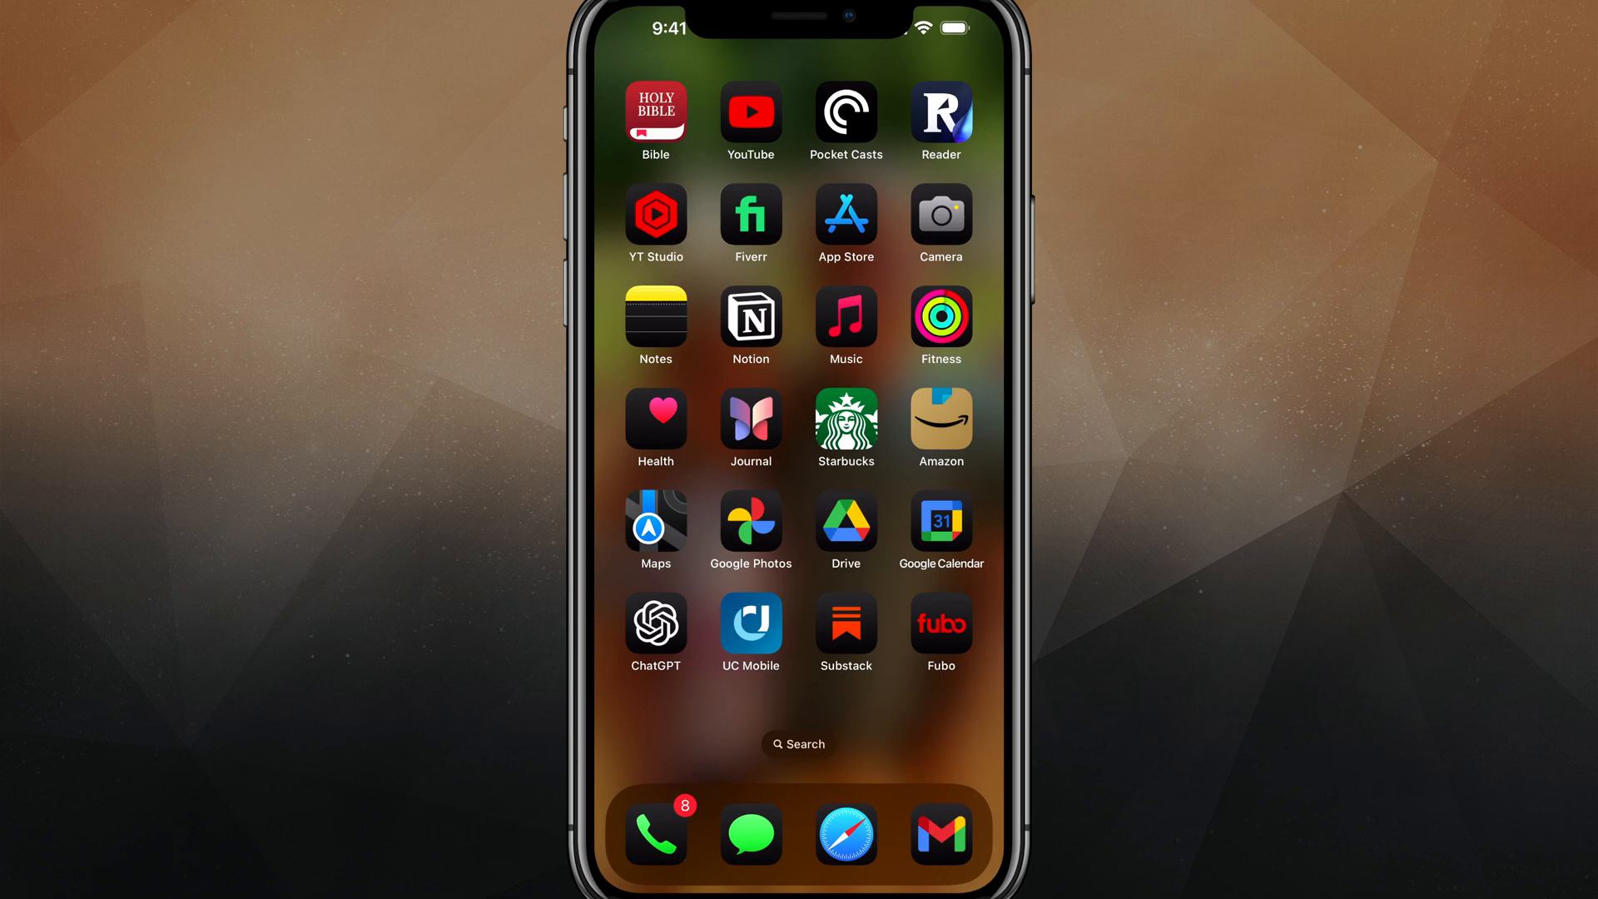
Bring up the home screen's icon appearance options via Edit > Customize.
{"action": "left_click", "coordinate": [798, 743]}
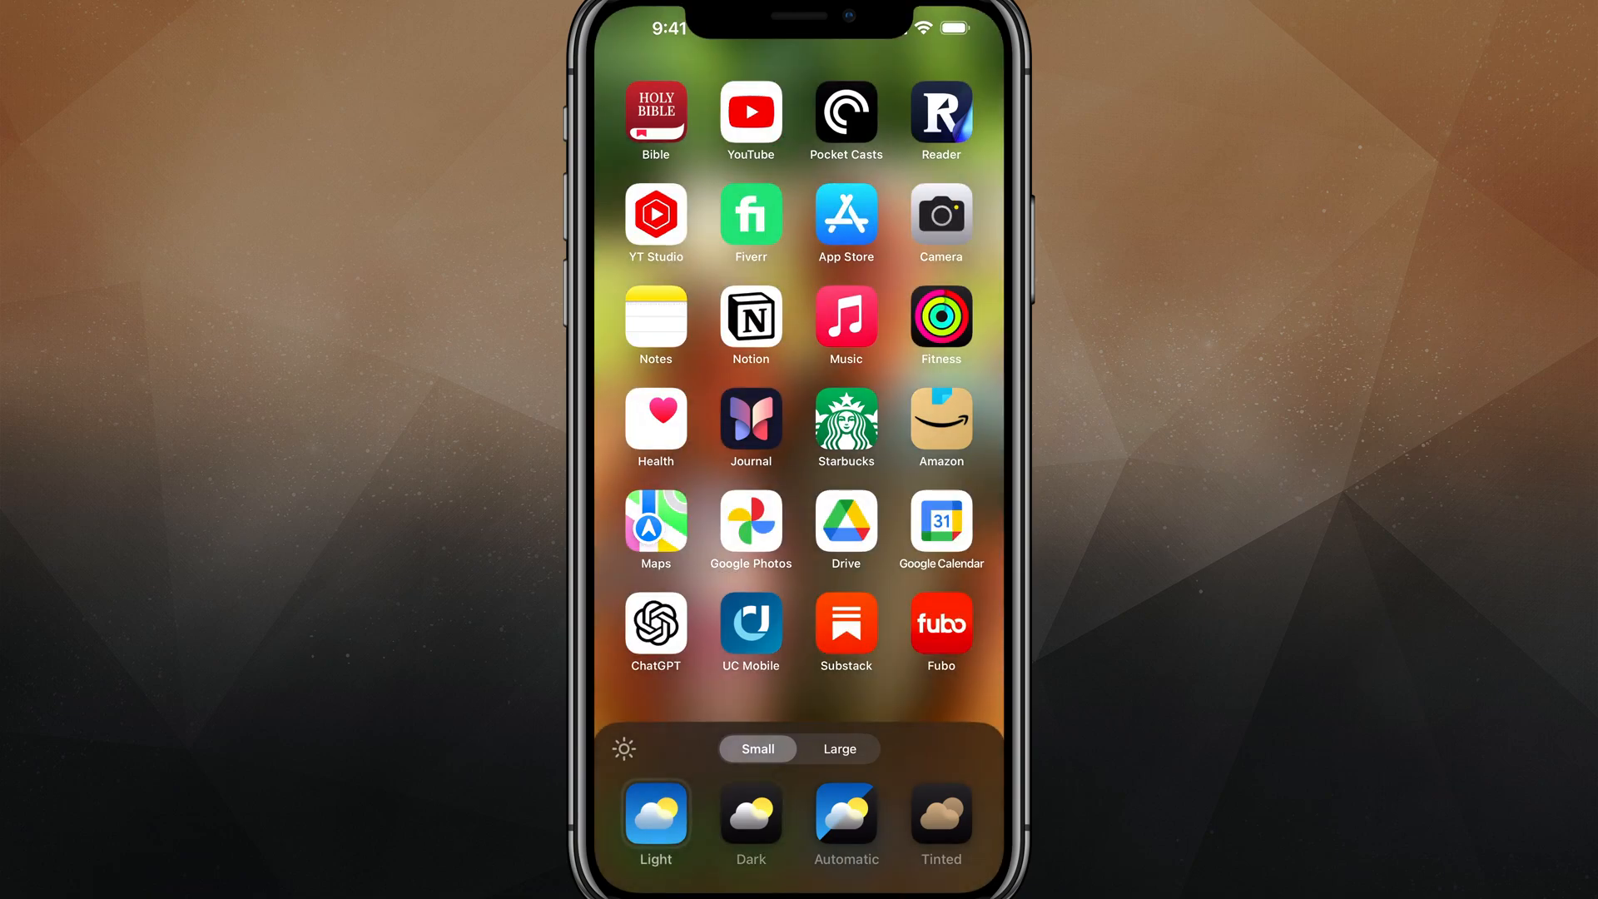
Switch the icons to Dark, then to the Tinted single-colour look in a warm tan hue.
{"action": "left_click", "coordinate": [751, 815]}
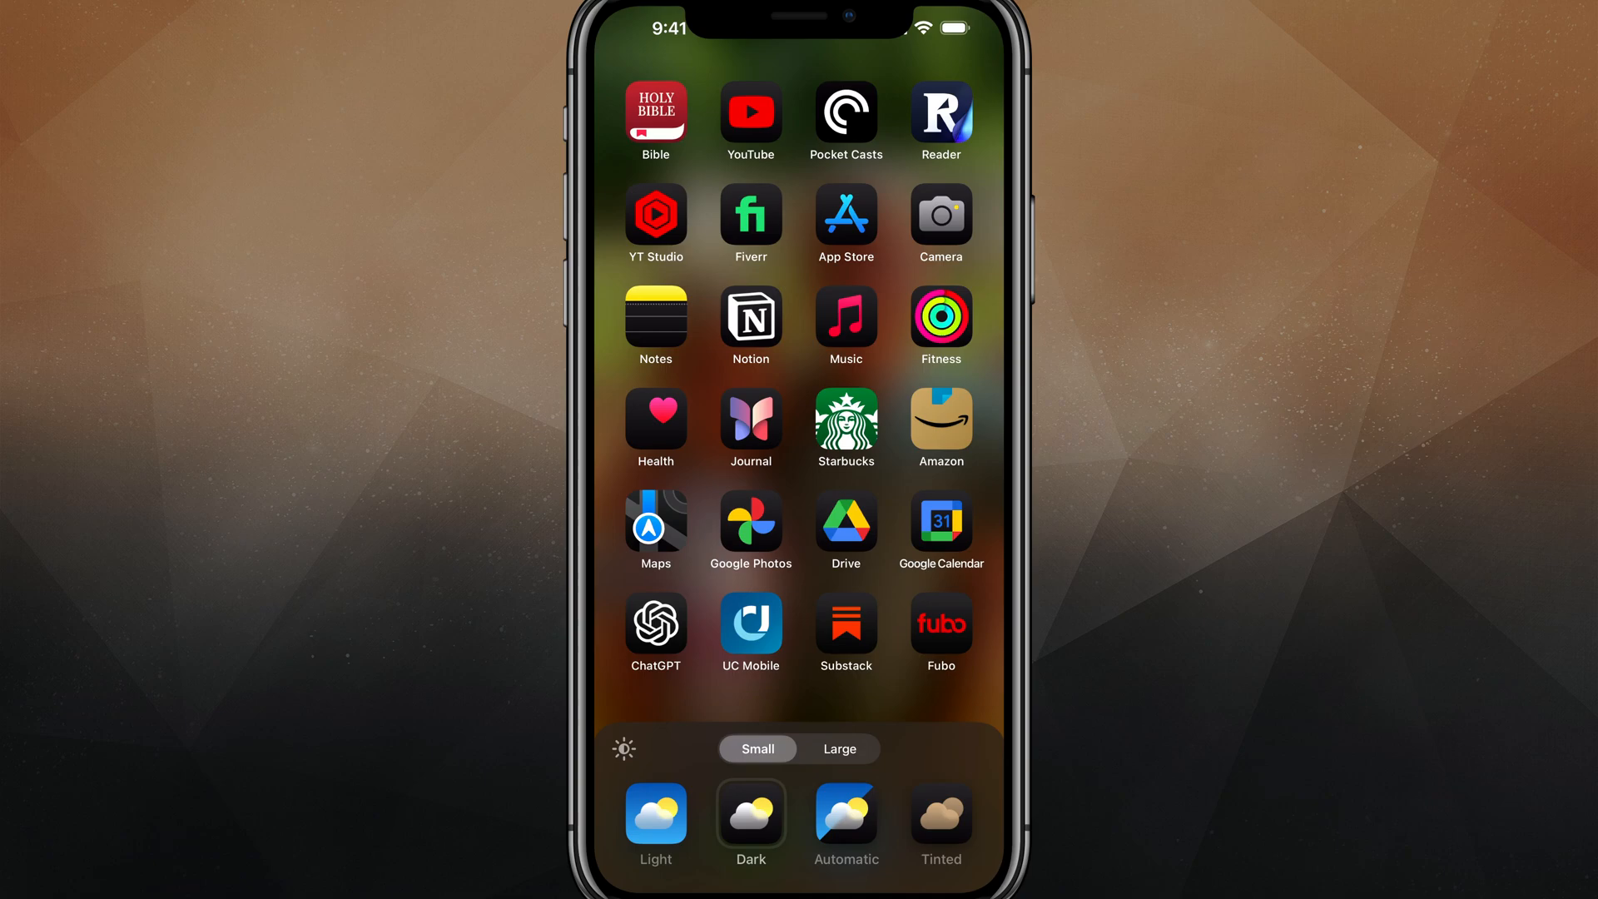
{"action": "left_click", "coordinate": [846, 819]}
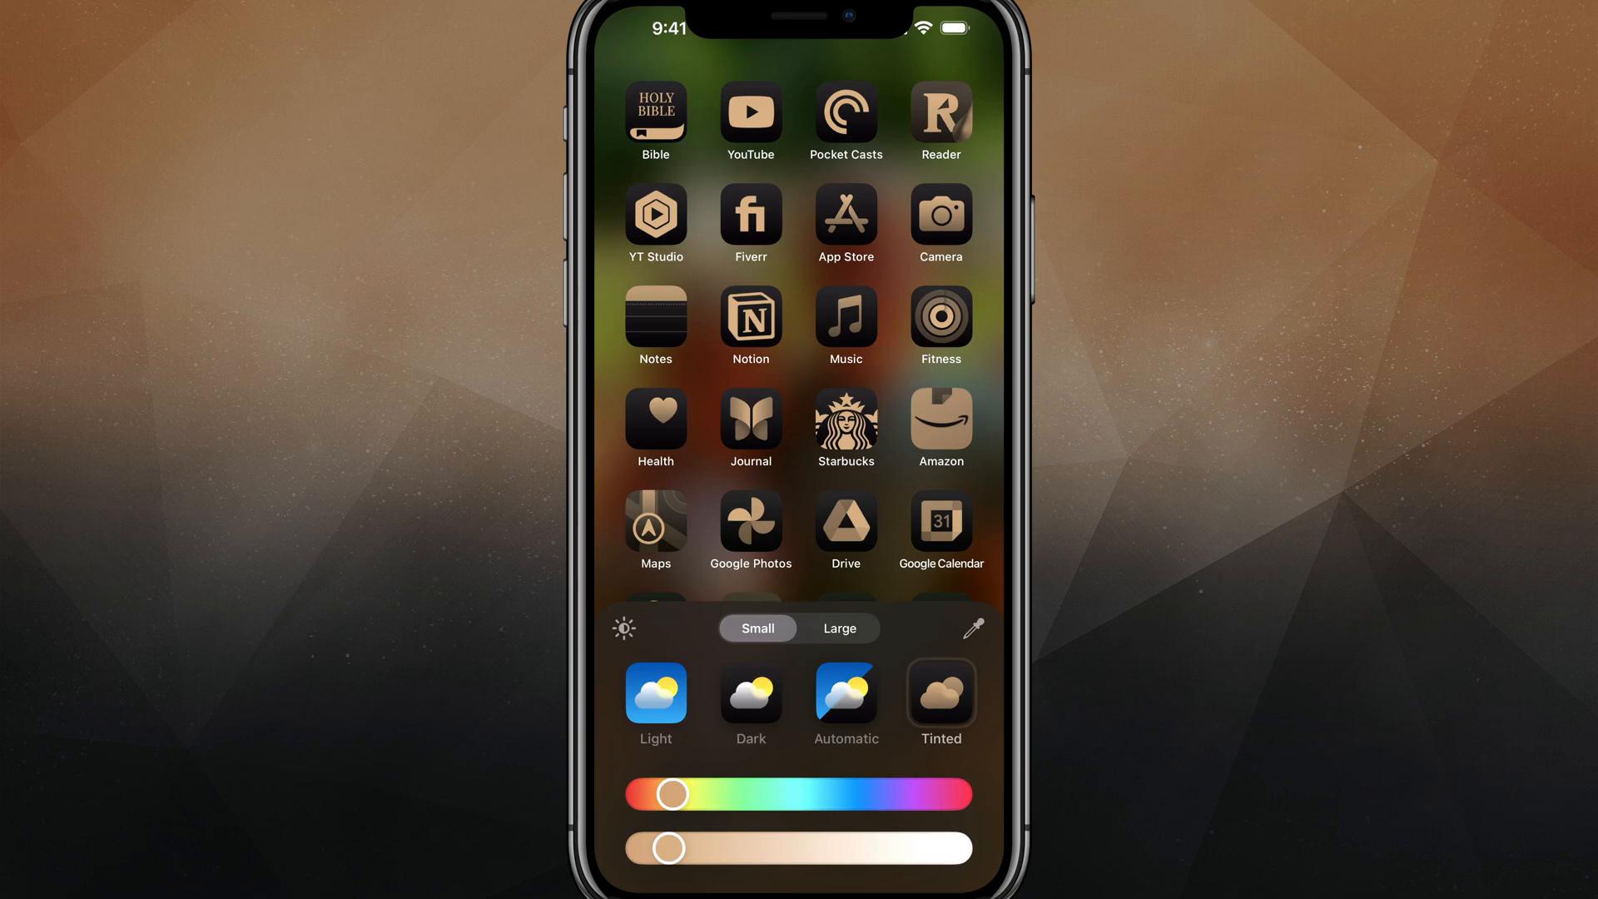
Shift the tint hue through green and cyan to a light blue.
{"action": "left_click_drag", "start_coordinate": [673, 794], "coordinate": [759, 794]}
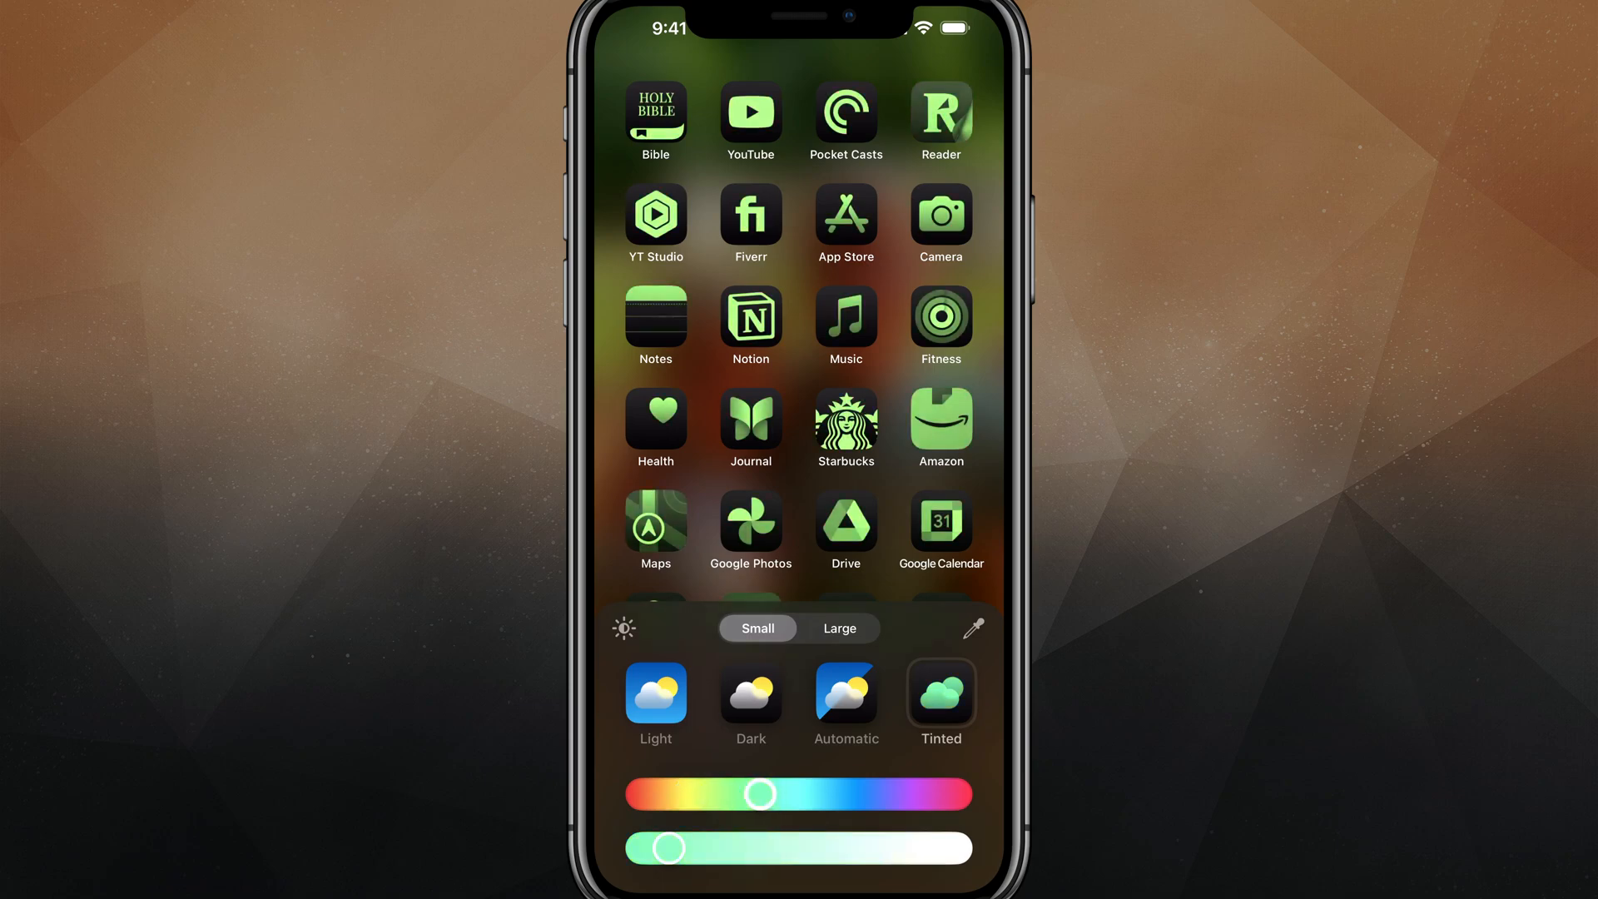
{"action": "left_click_drag", "start_coordinate": [759, 794], "coordinate": [771, 794]}
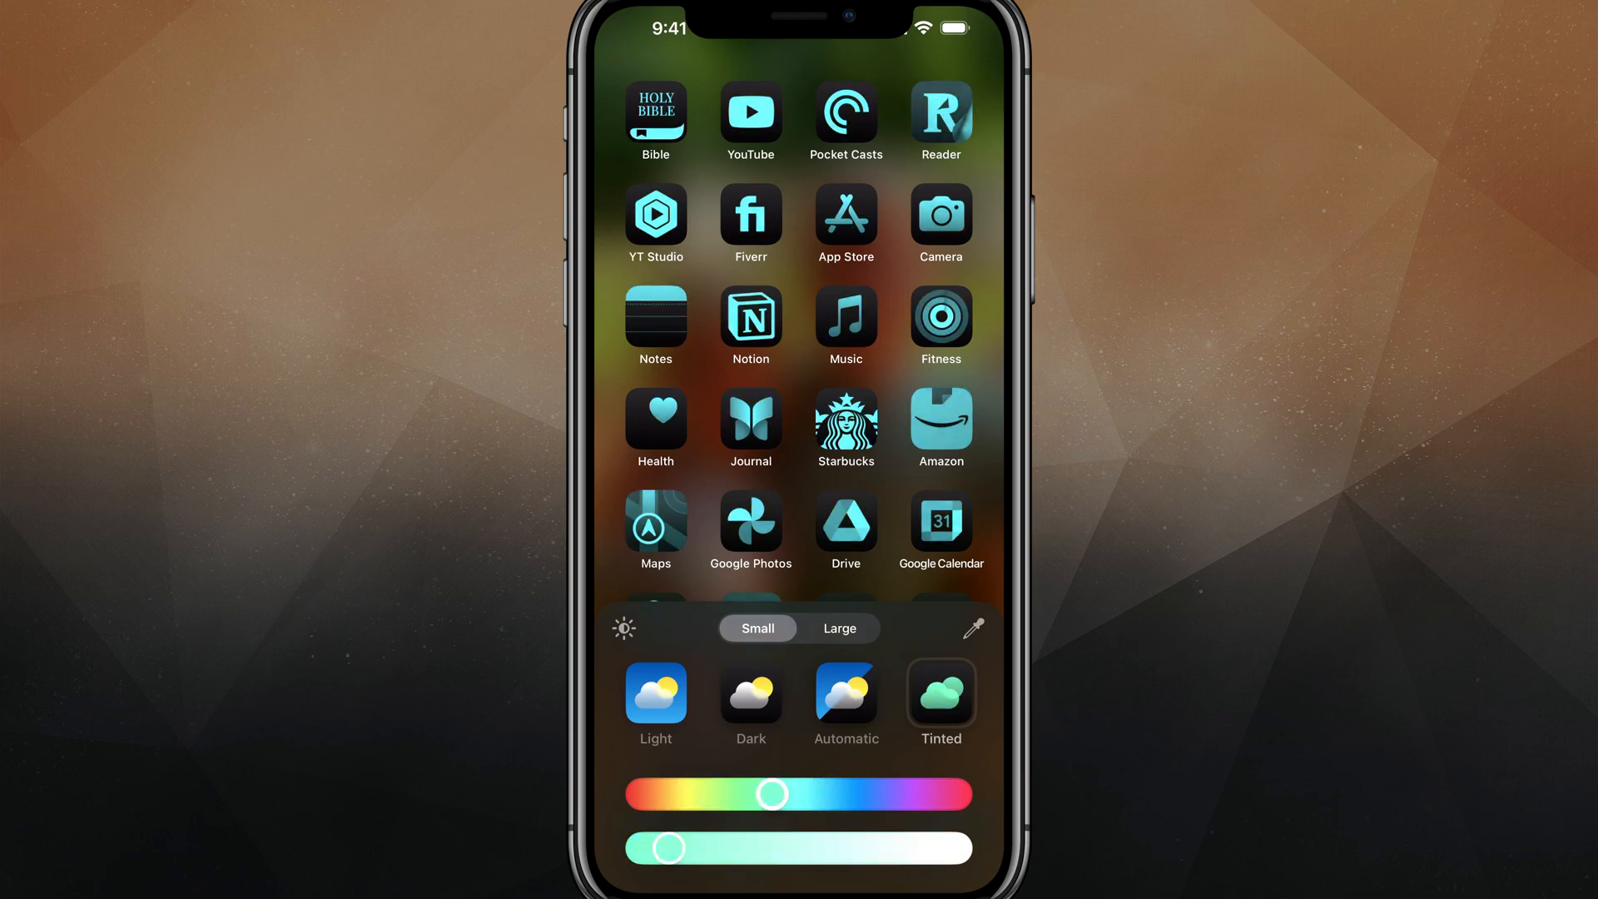
{"action": "left_click_drag", "start_coordinate": [772, 793], "coordinate": [836, 792]}
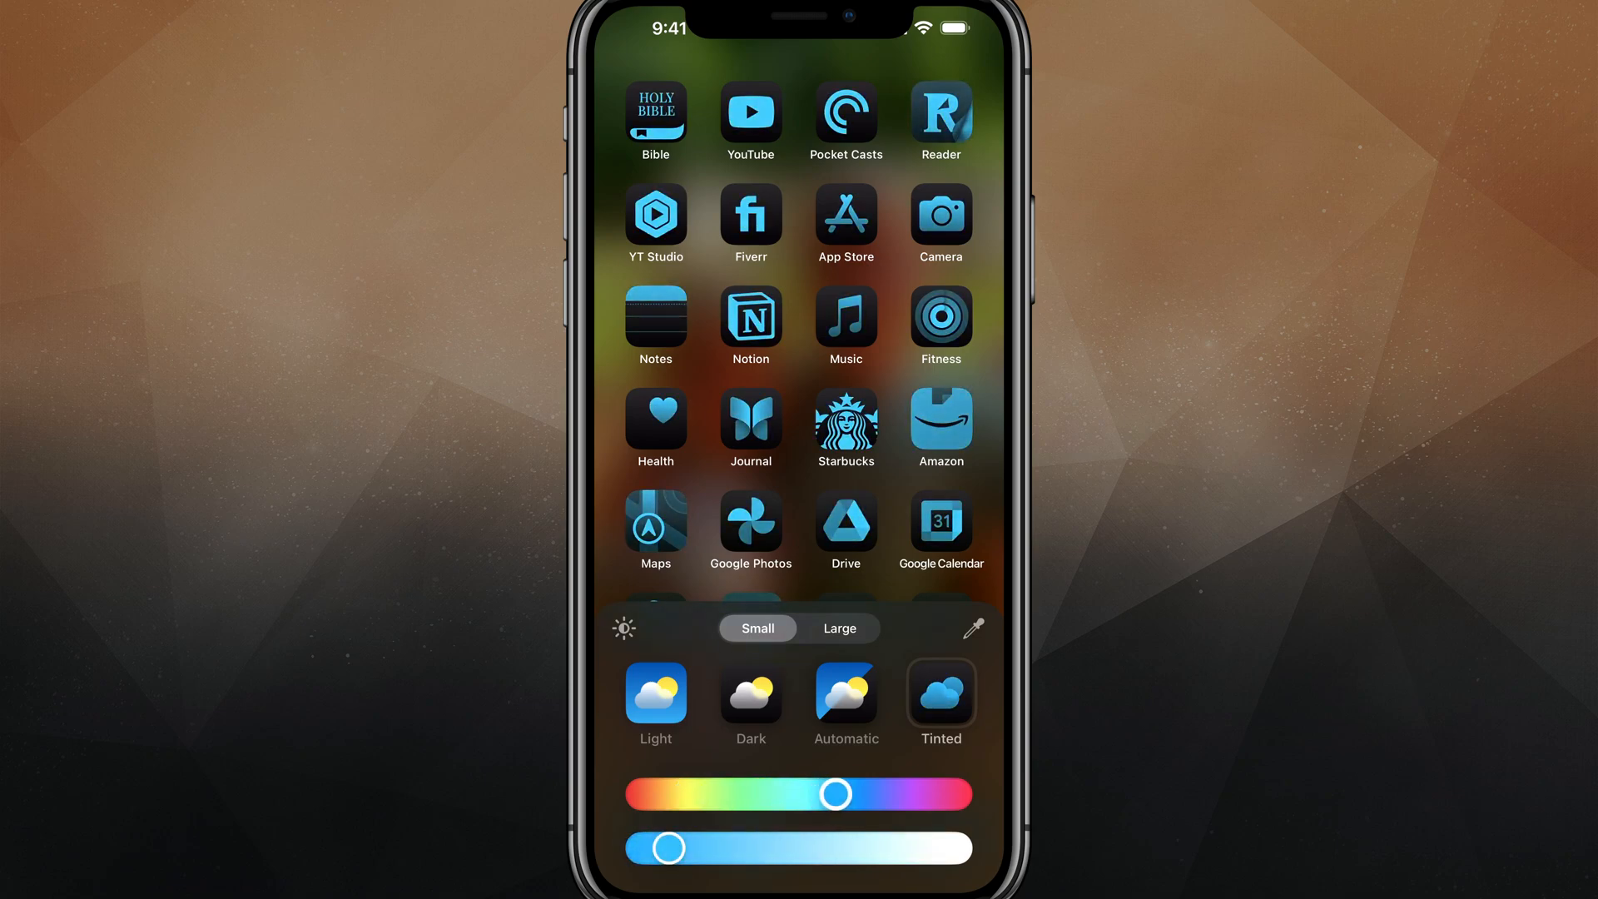
{"action": "left_click_drag", "start_coordinate": [836, 794], "coordinate": [850, 794]}
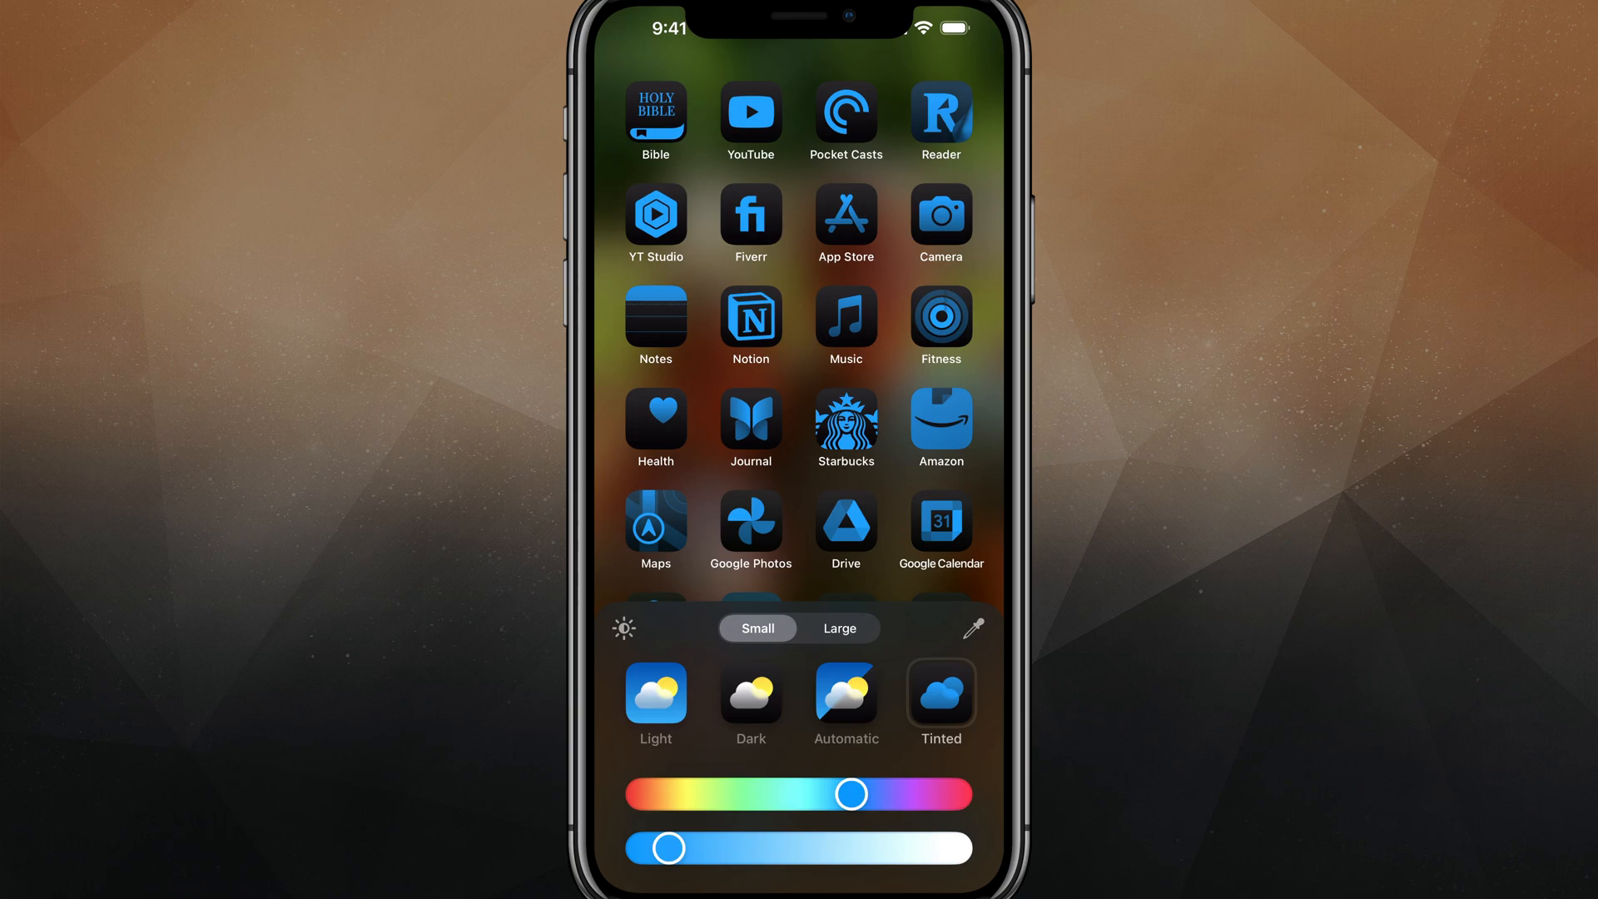
Vary the blue tint's saturation down to a near grey-white, then nudge the hue slightly.
{"action": "left_click_drag", "start_coordinate": [658, 847], "coordinate": [806, 847]}
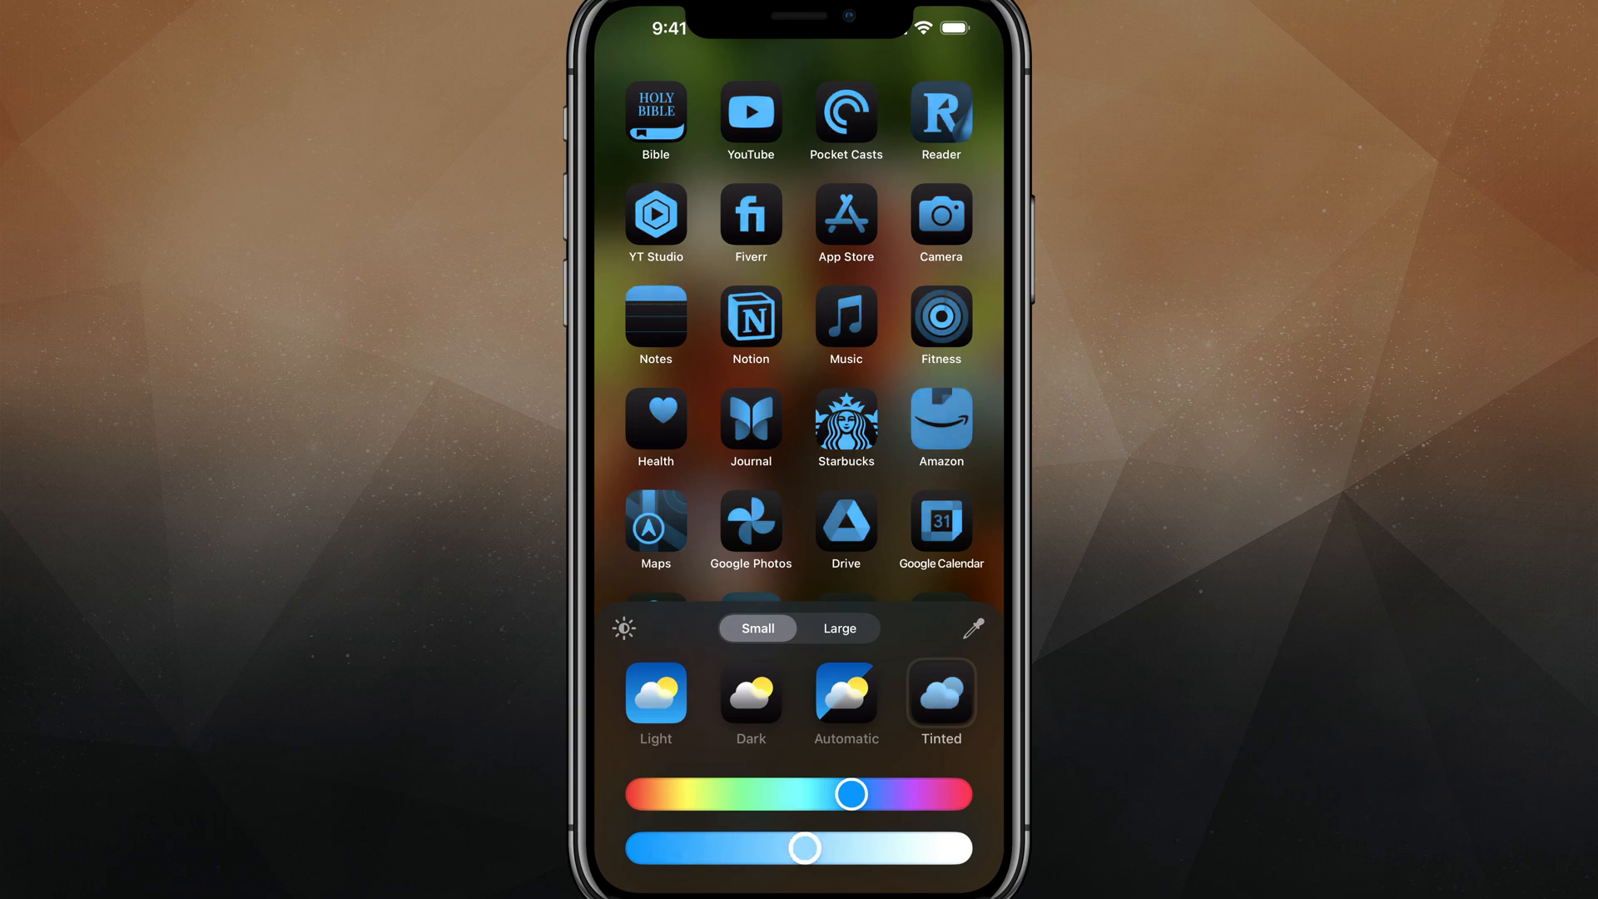
{"action": "left_click_drag", "start_coordinate": [806, 848], "coordinate": [682, 847]}
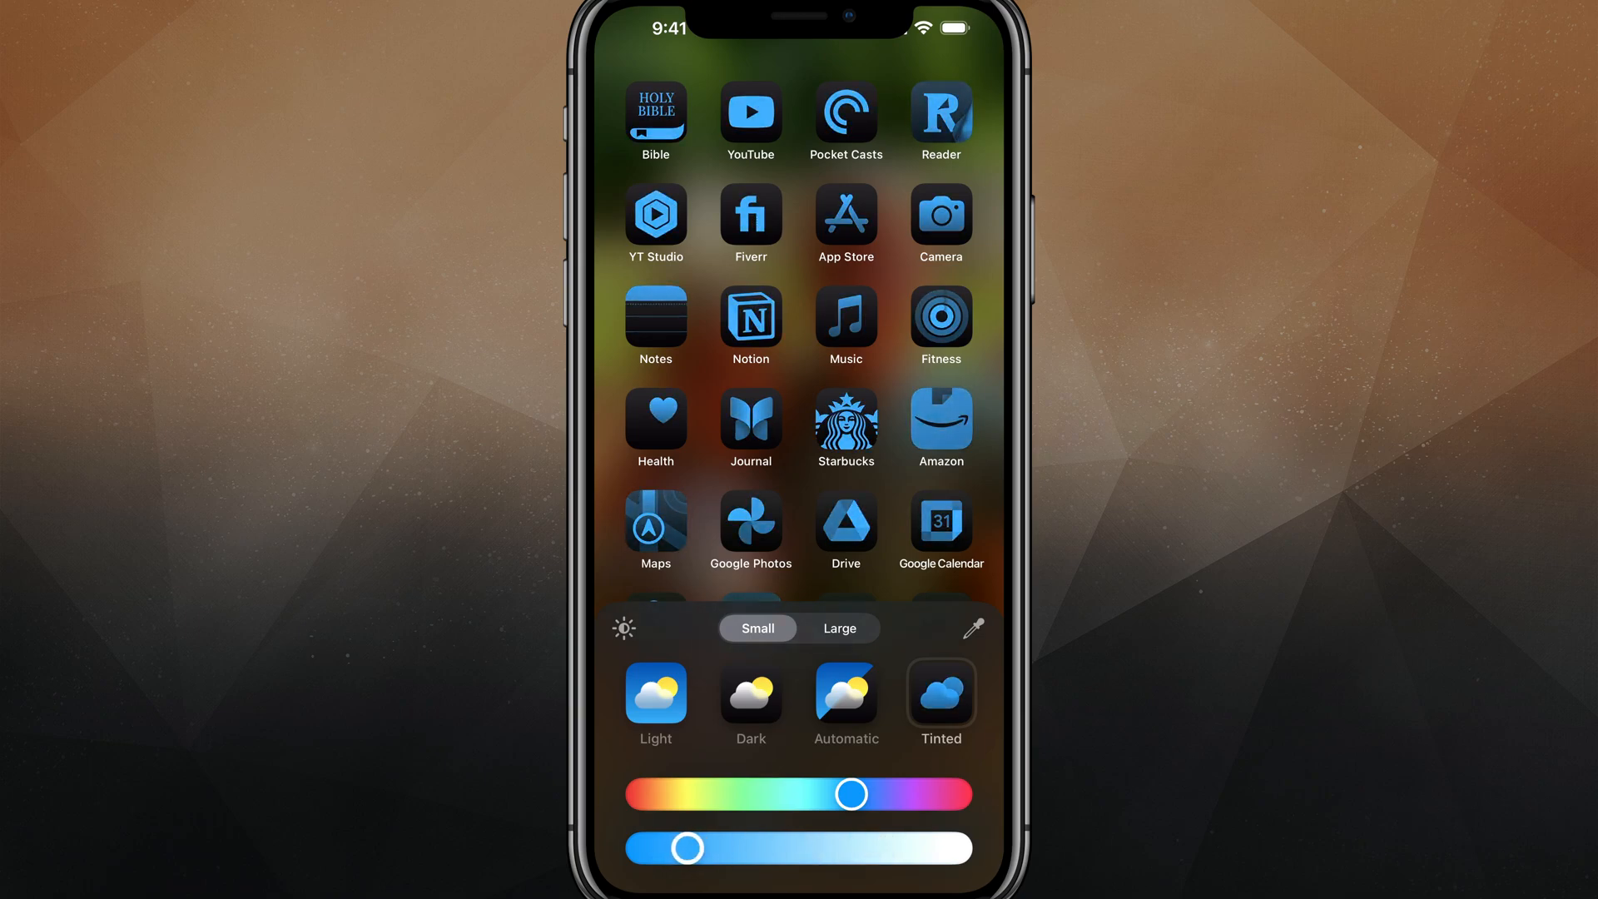
{"action": "left_click_drag", "start_coordinate": [684, 848], "coordinate": [901, 847]}
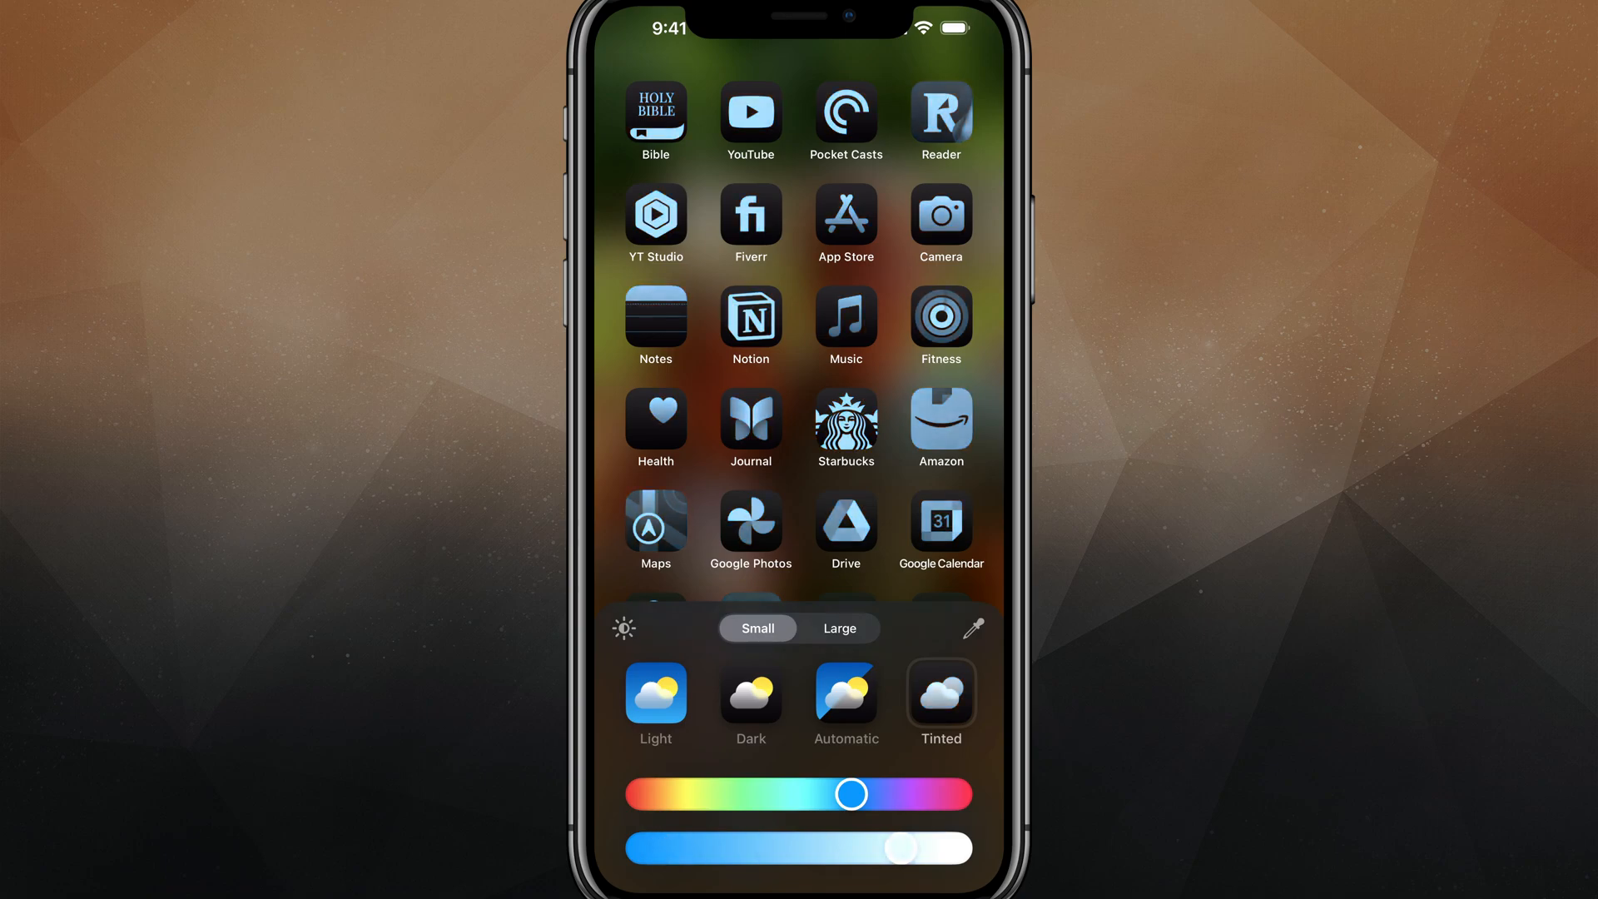
{"action": "left_click_drag", "start_coordinate": [908, 847], "coordinate": [851, 848]}
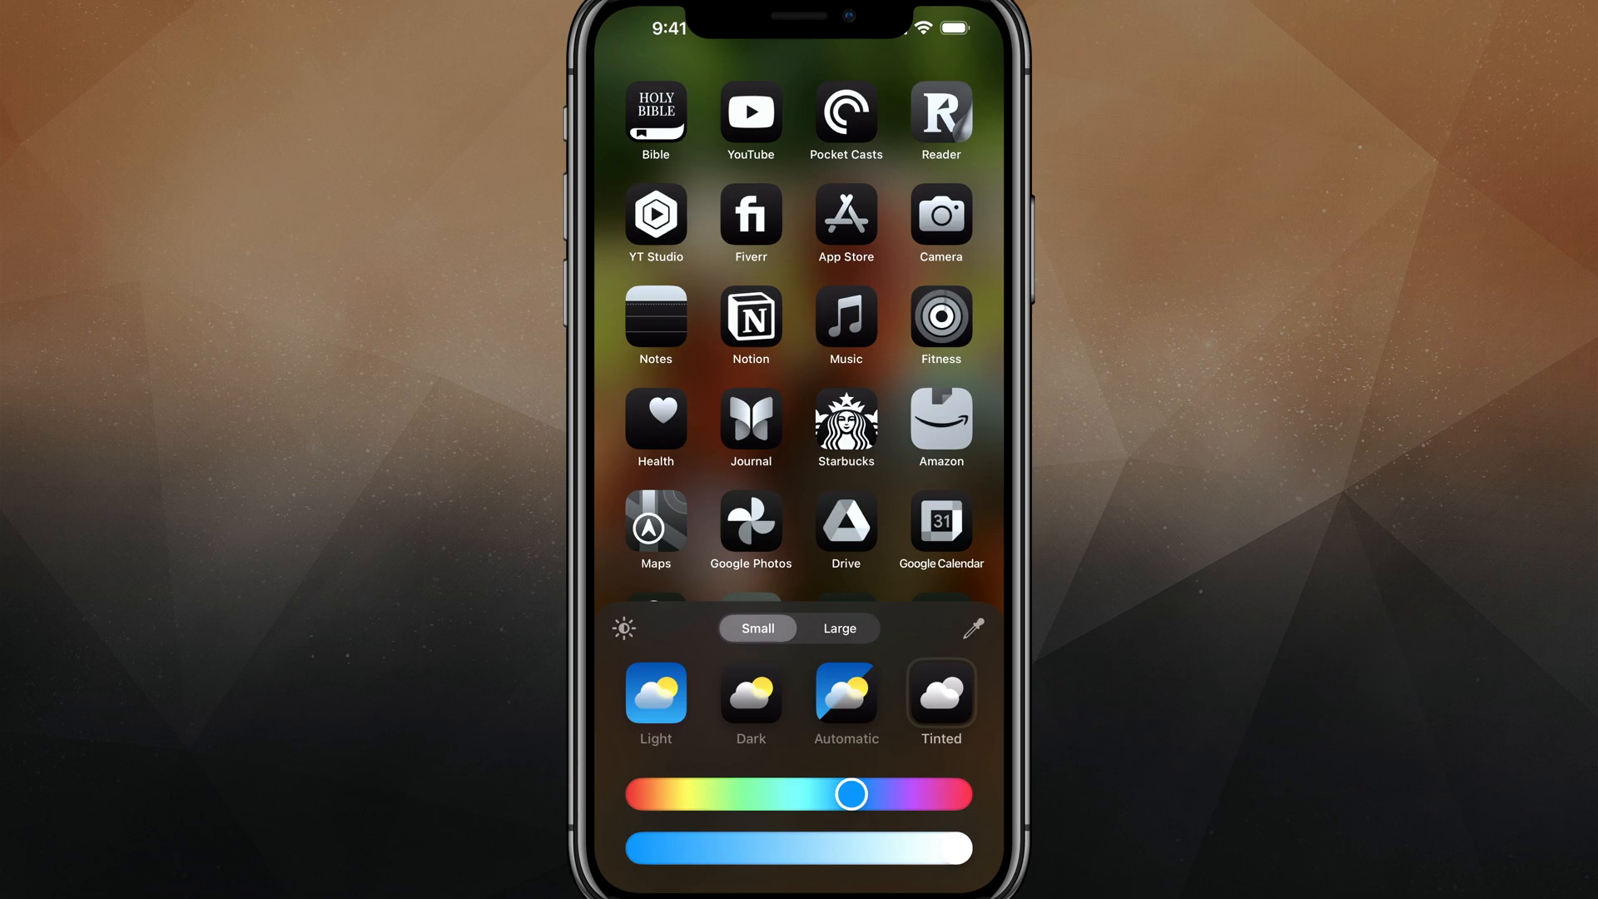
{"action": "left_click_drag", "start_coordinate": [851, 792], "coordinate": [843, 793]}
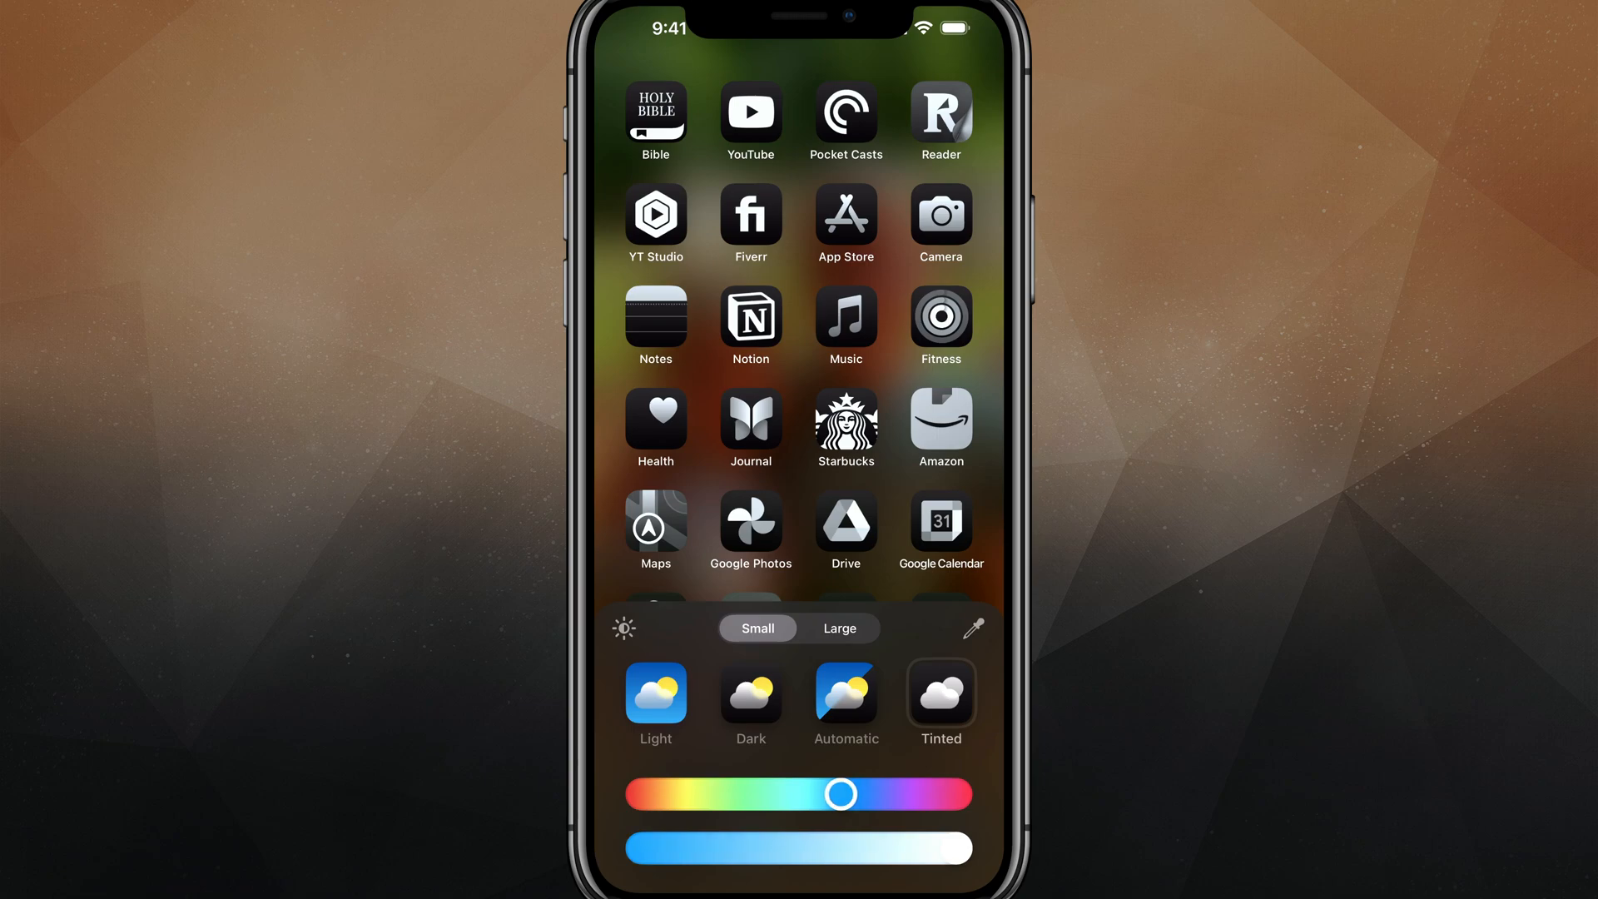
{"action": "left_click_drag", "start_coordinate": [842, 794], "coordinate": [836, 794]}
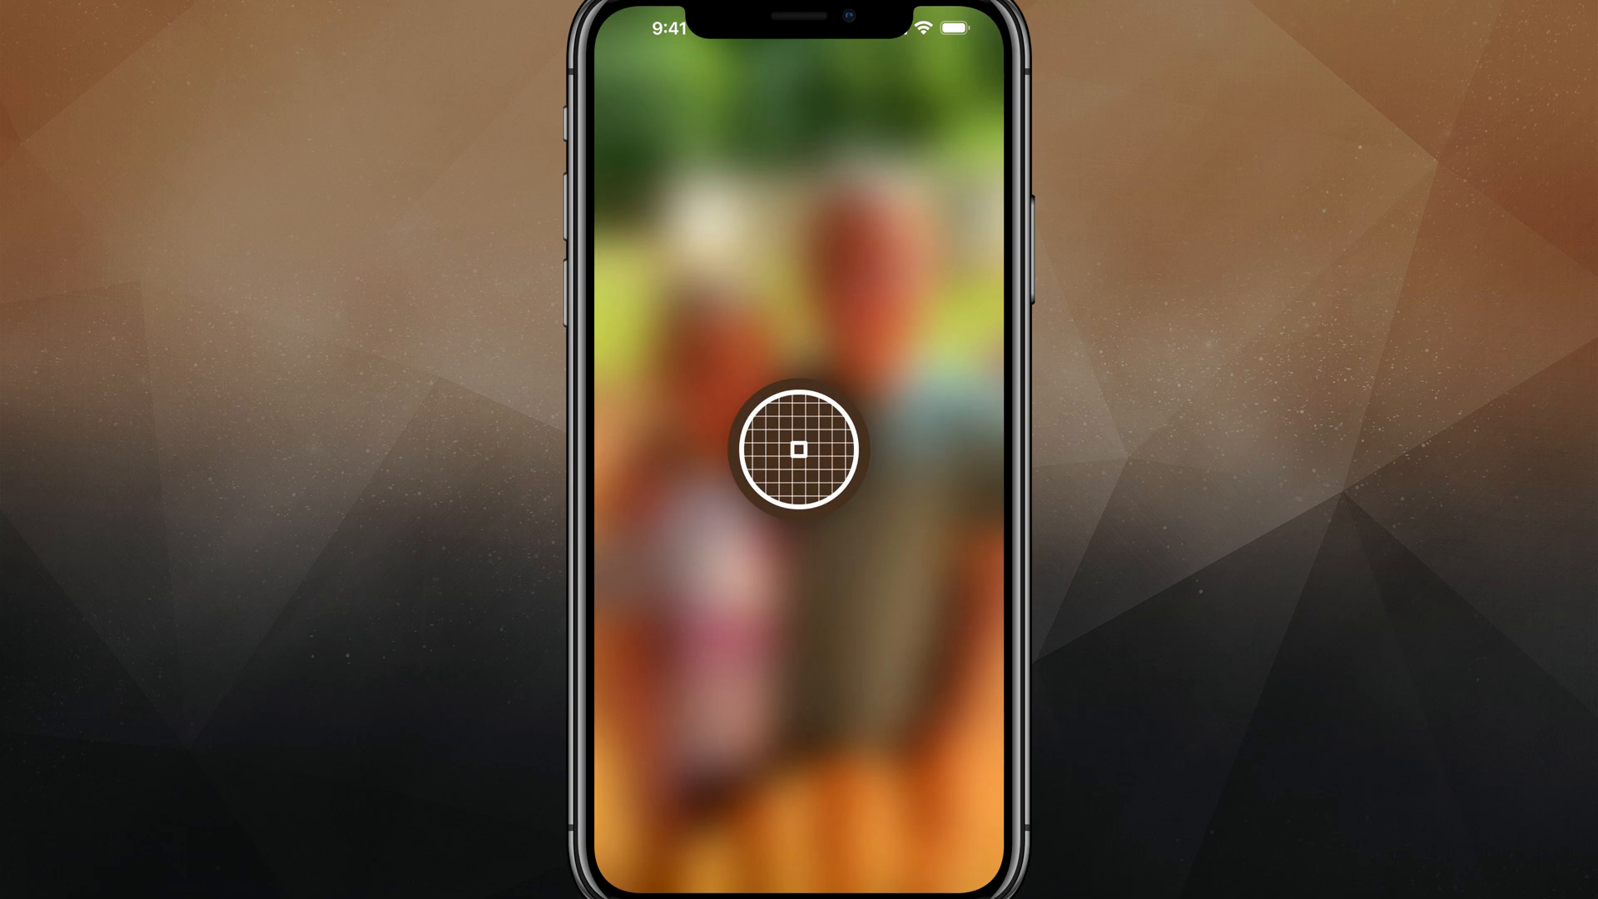
Sample a green tint from the wallpaper with the eyedropper, then return the icons to Light.
{"action": "left_click_drag", "start_coordinate": [801, 448], "coordinate": [912, 90]}
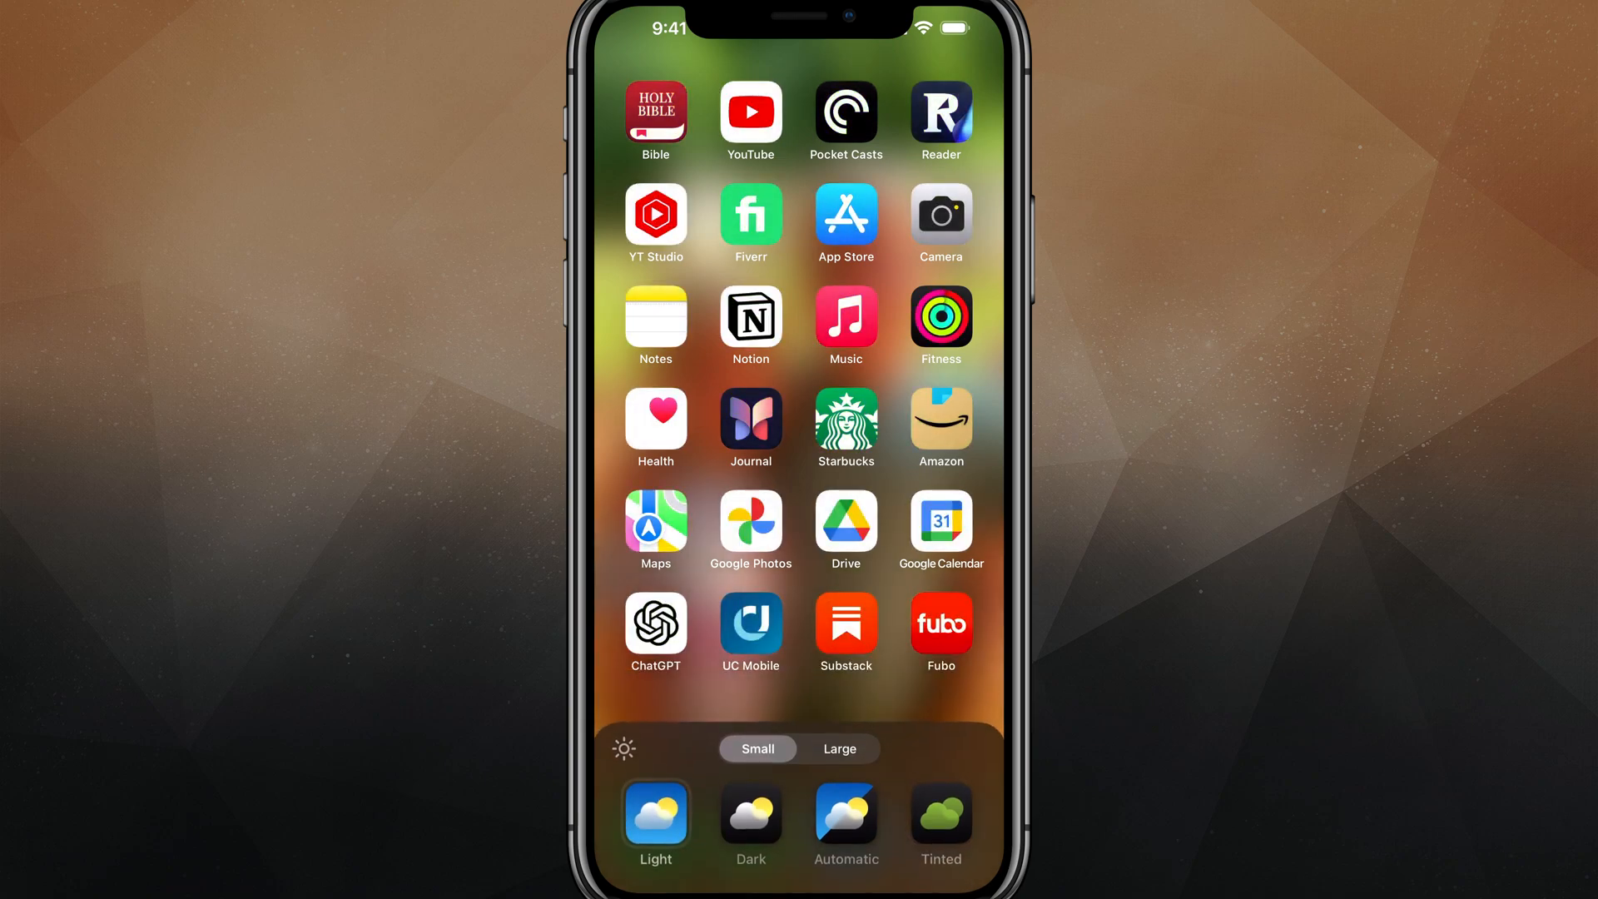
Go Dark then Tinted with a mint-green hue, and make the icons Large without names.
{"action": "left_click", "coordinate": [751, 816]}
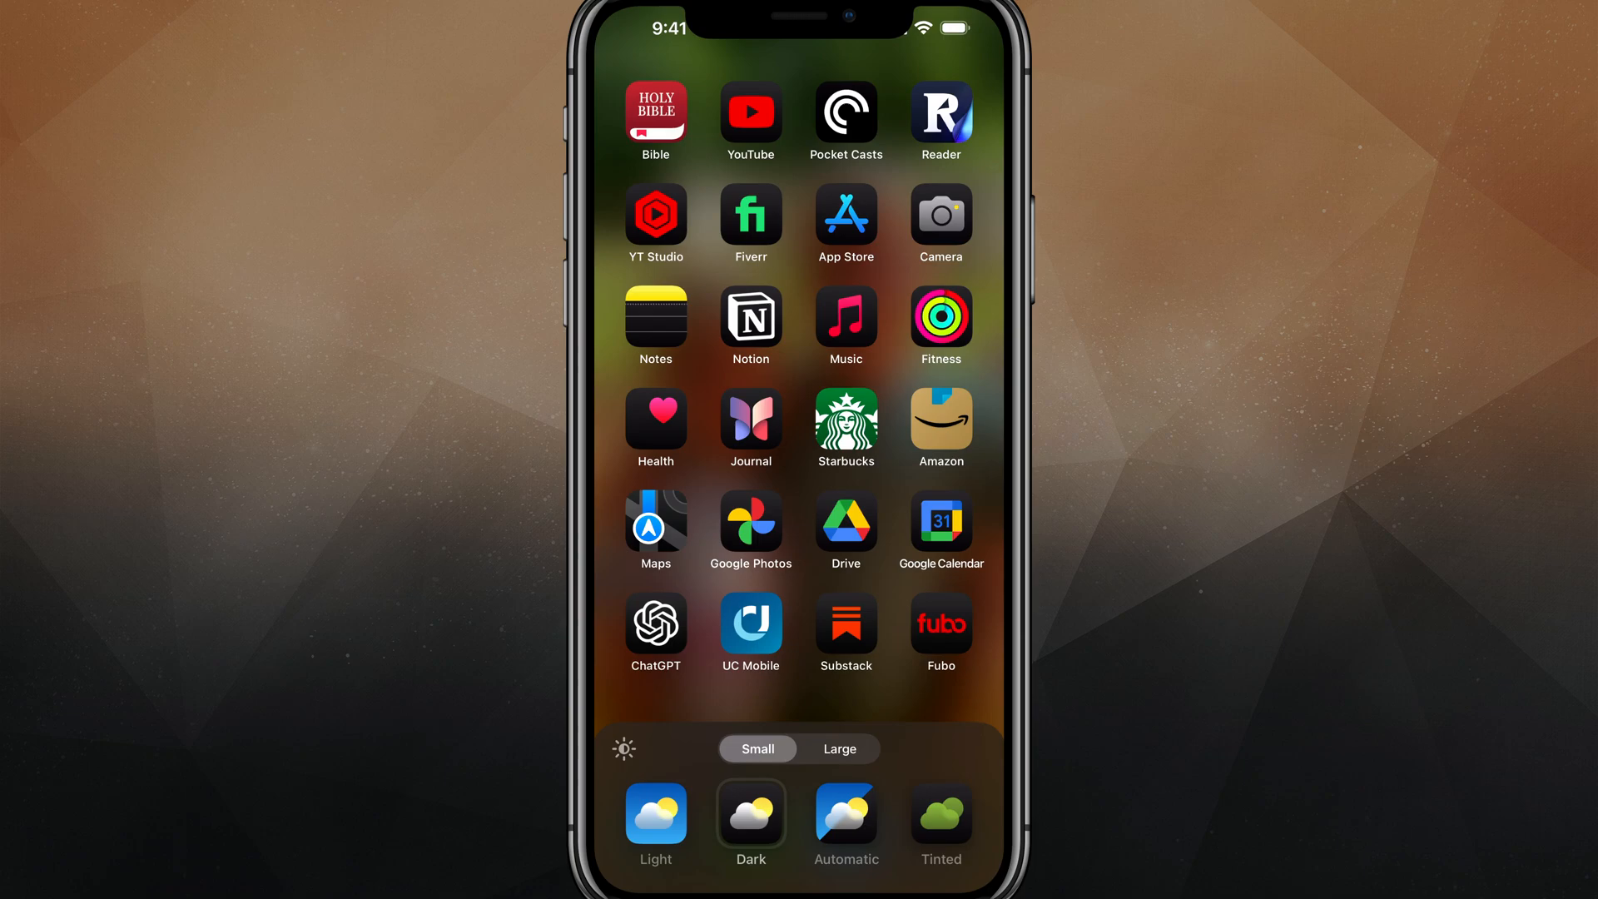
{"action": "left_click", "coordinate": [846, 816]}
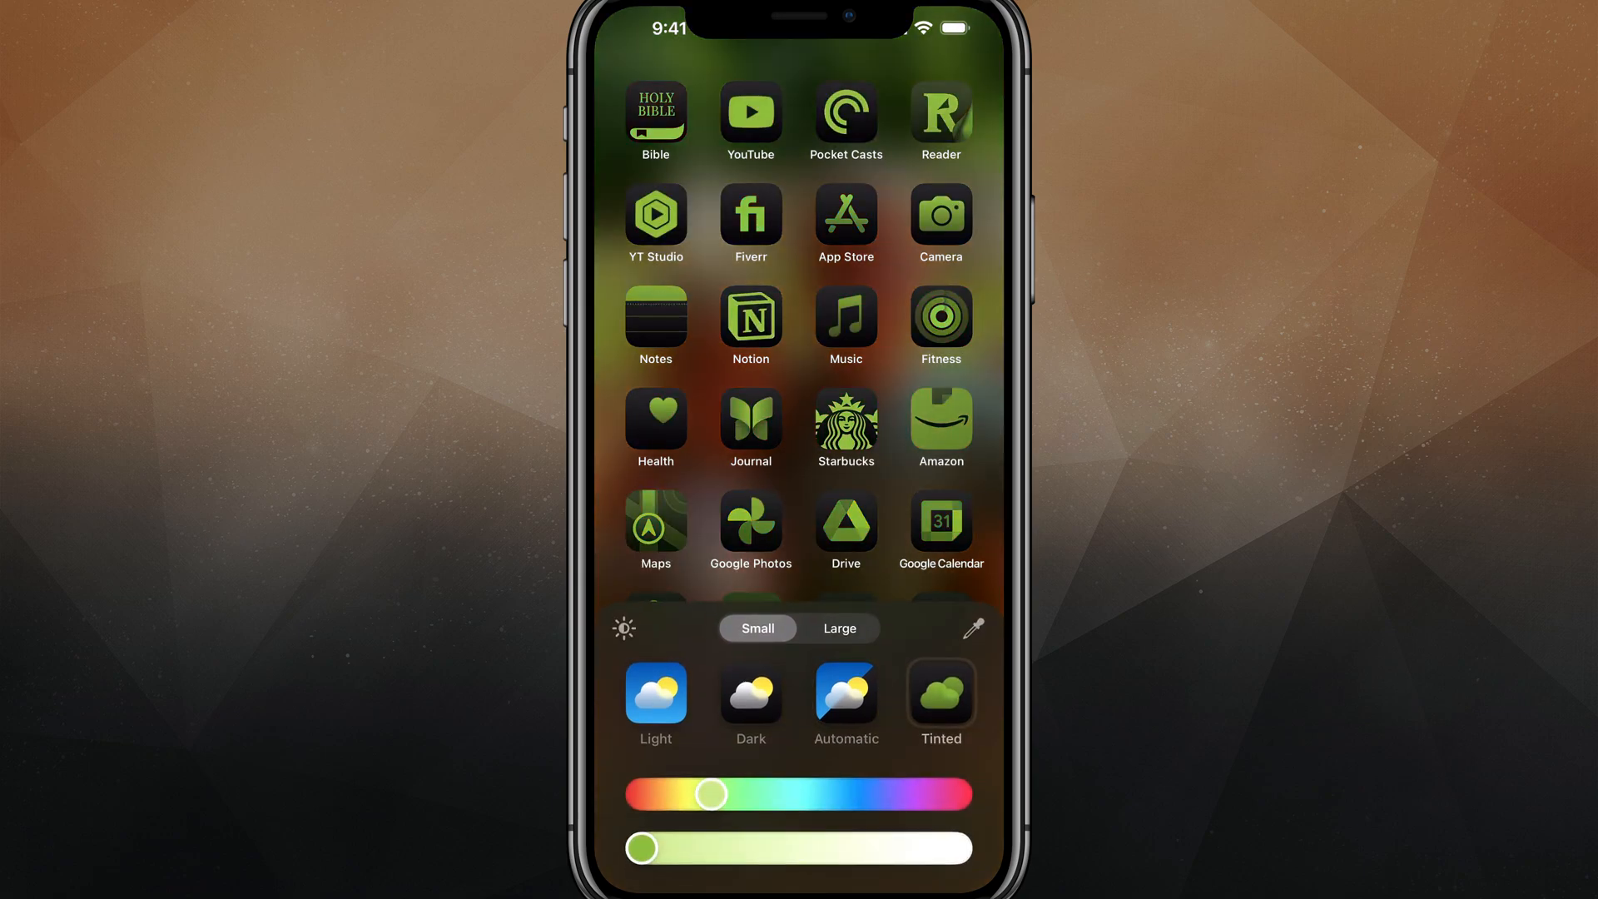
{"action": "left_click_drag", "start_coordinate": [711, 794], "coordinate": [764, 794]}
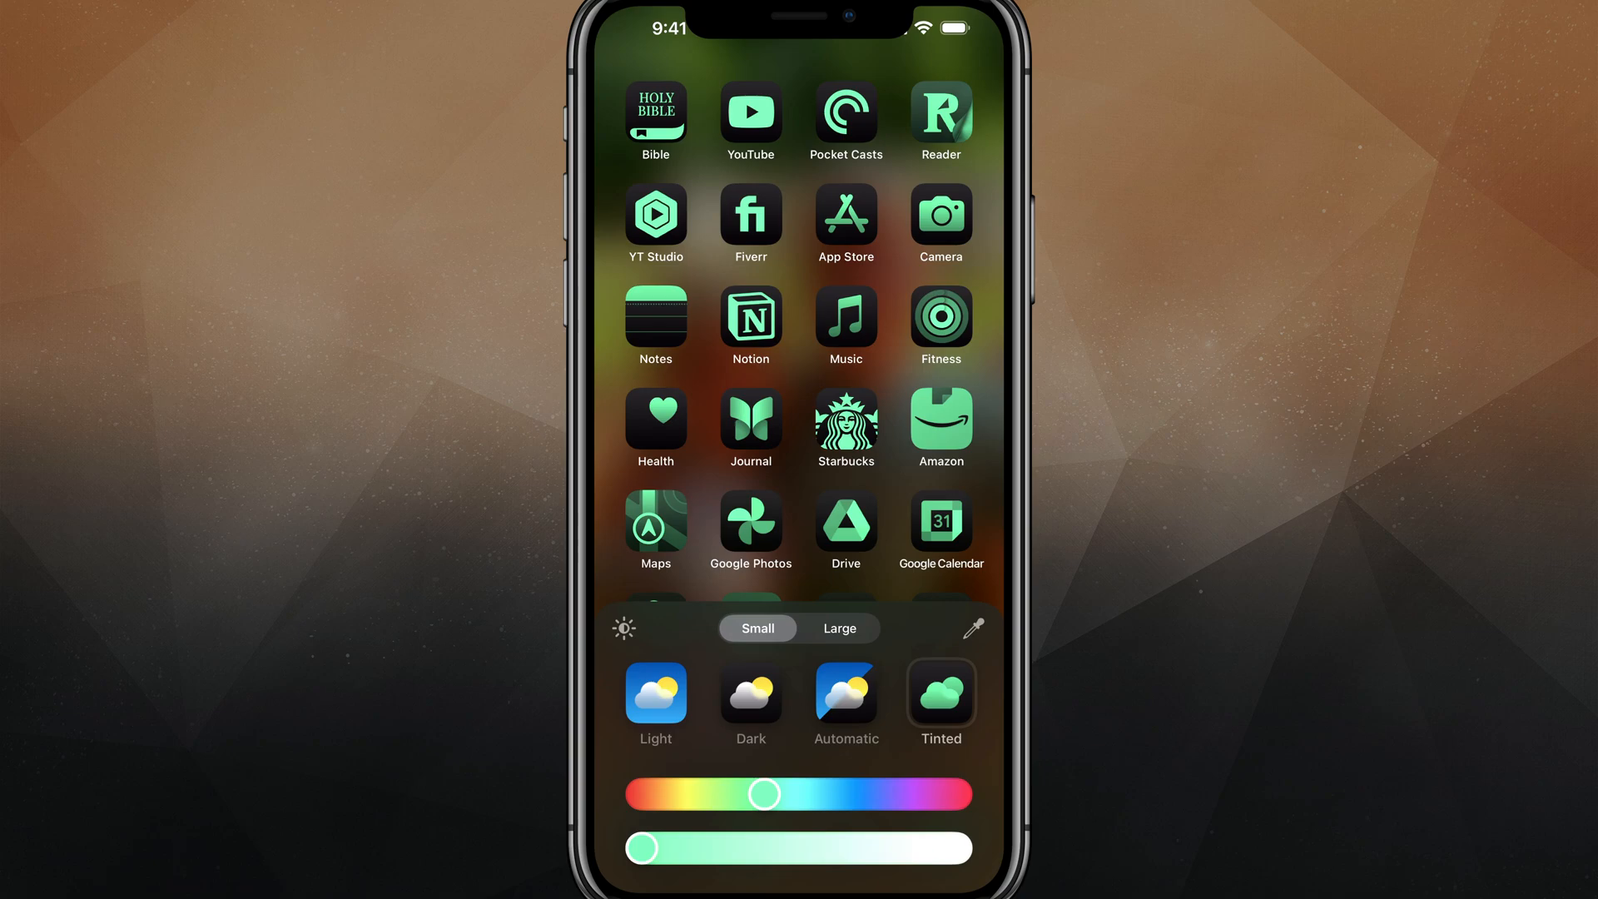
{"action": "left_click", "coordinate": [839, 628]}
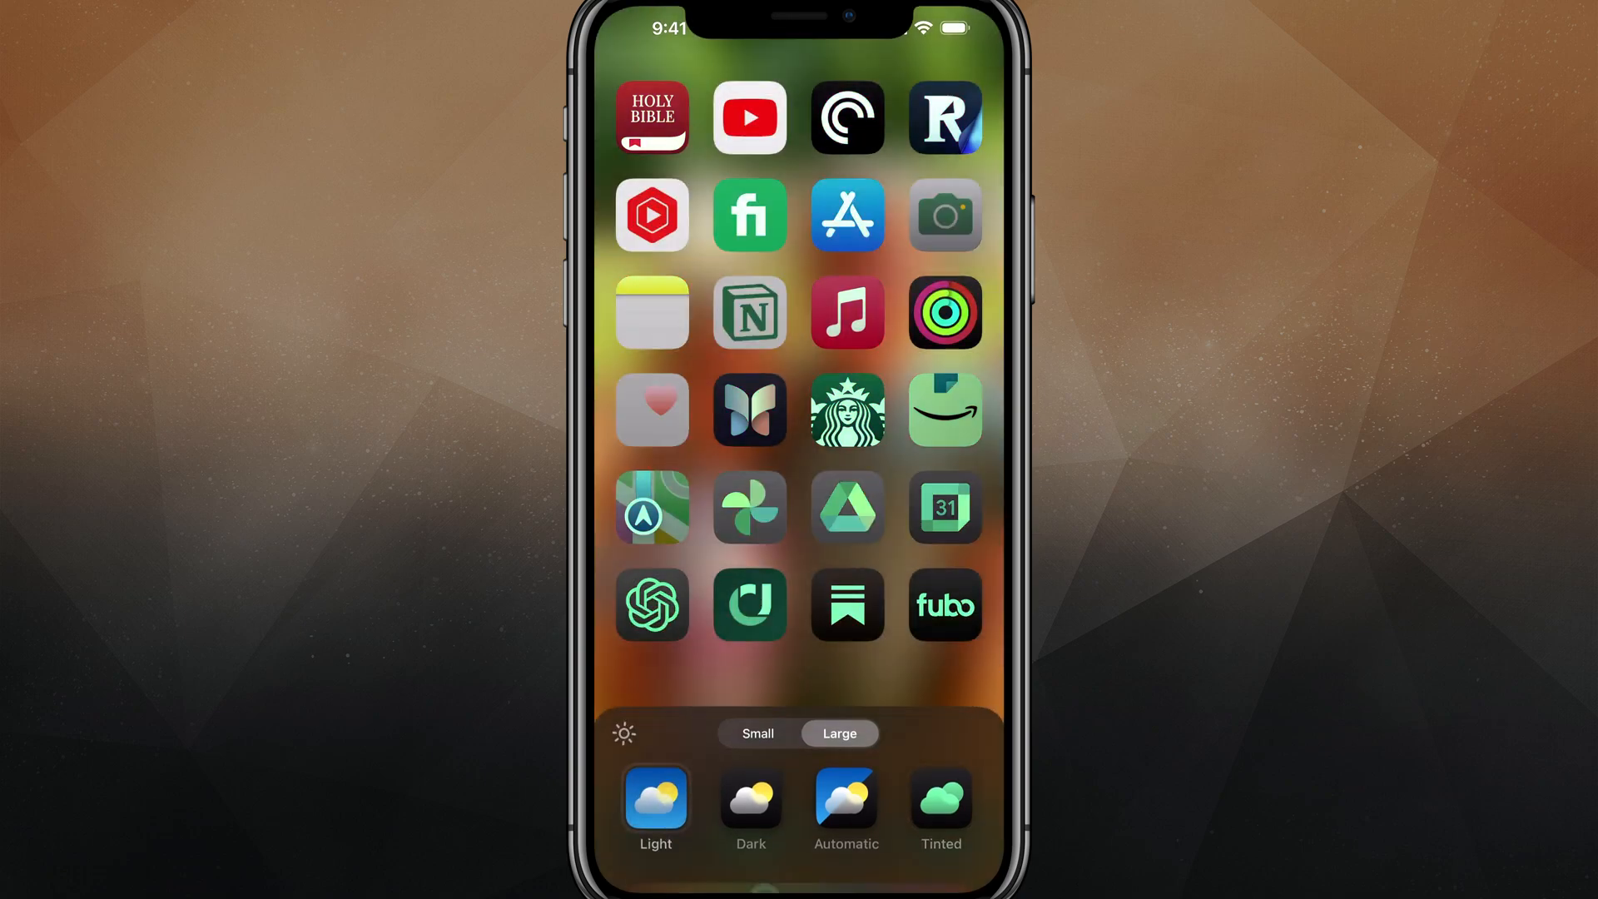
Choose Light, return to Small labelled icons, pick Dark and dismiss the options panel.
{"action": "left_click", "coordinate": [656, 806]}
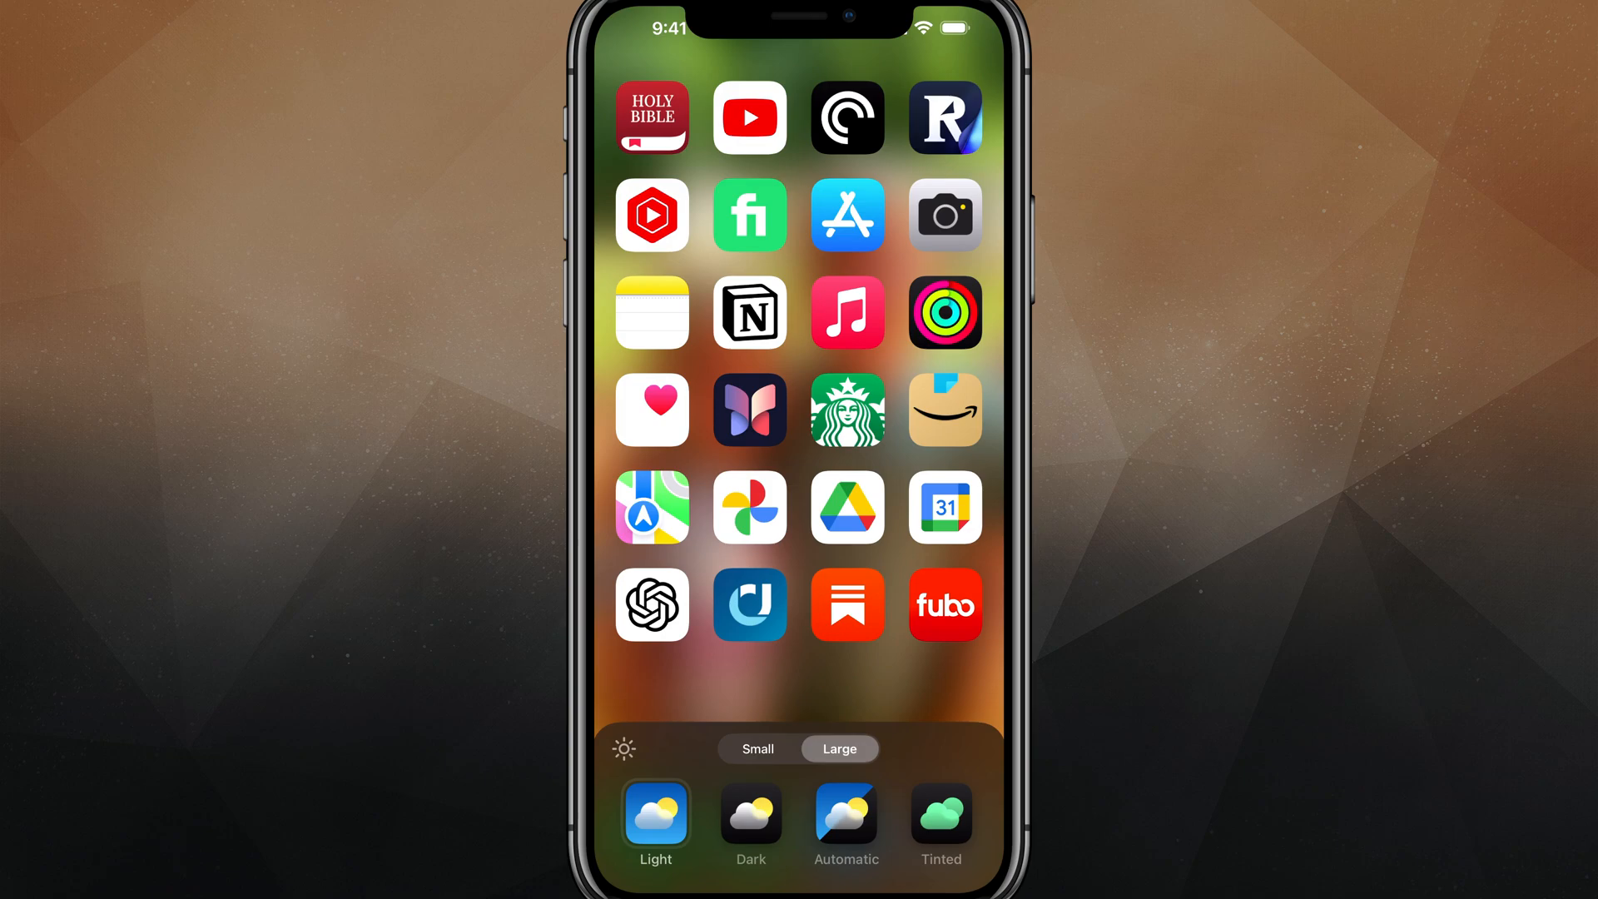
{"action": "left_click", "coordinate": [759, 749]}
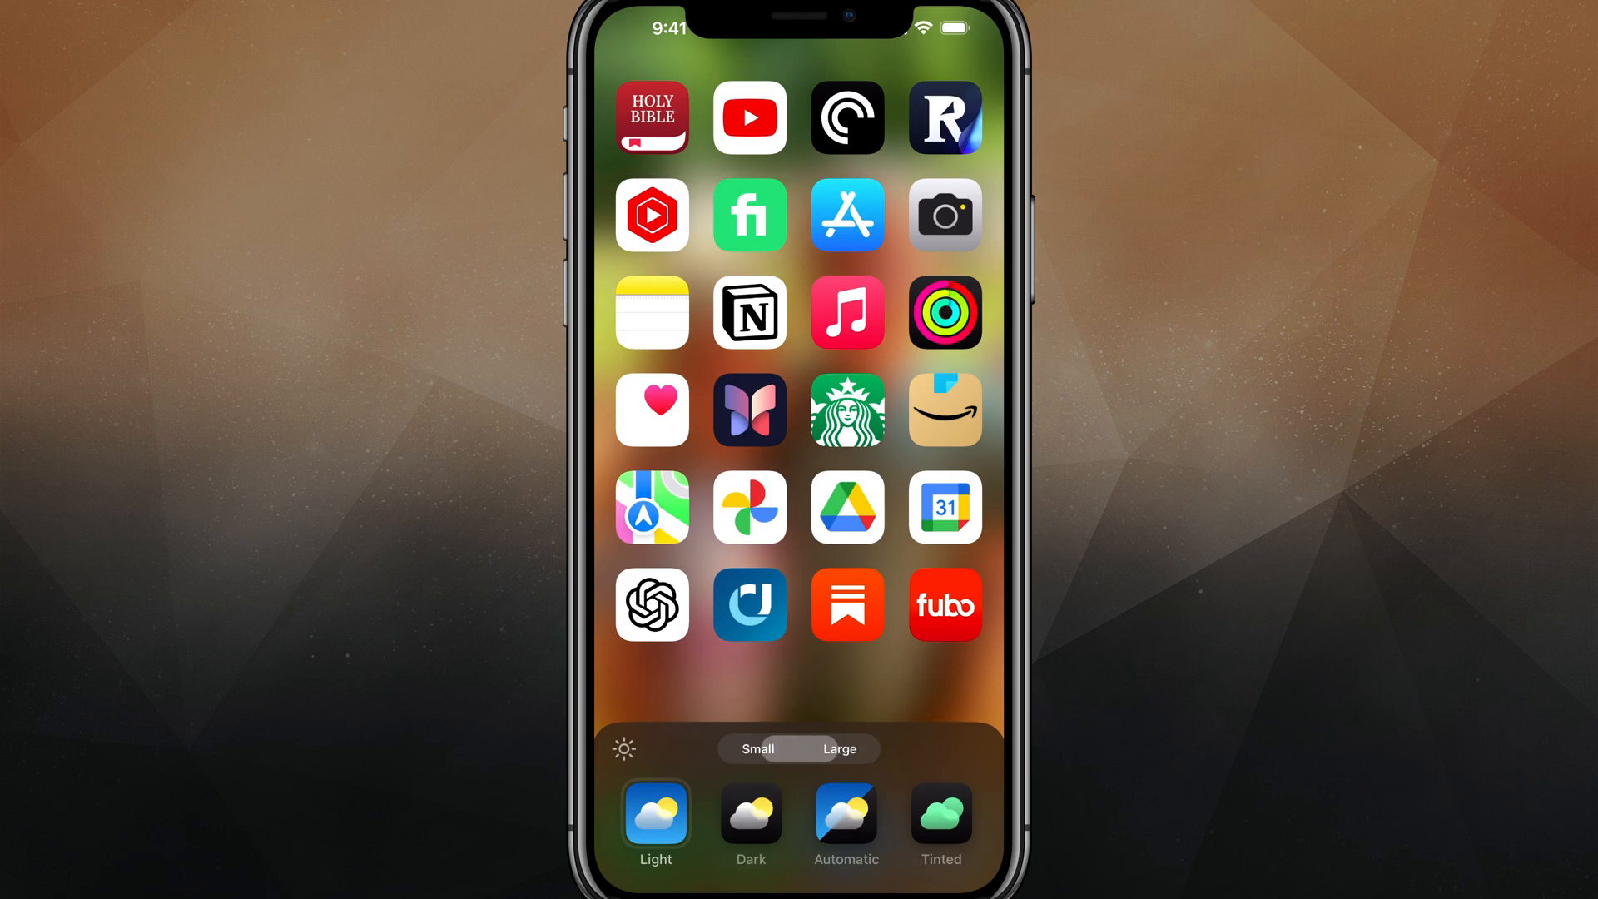
{"action": "left_click", "coordinate": [759, 749]}
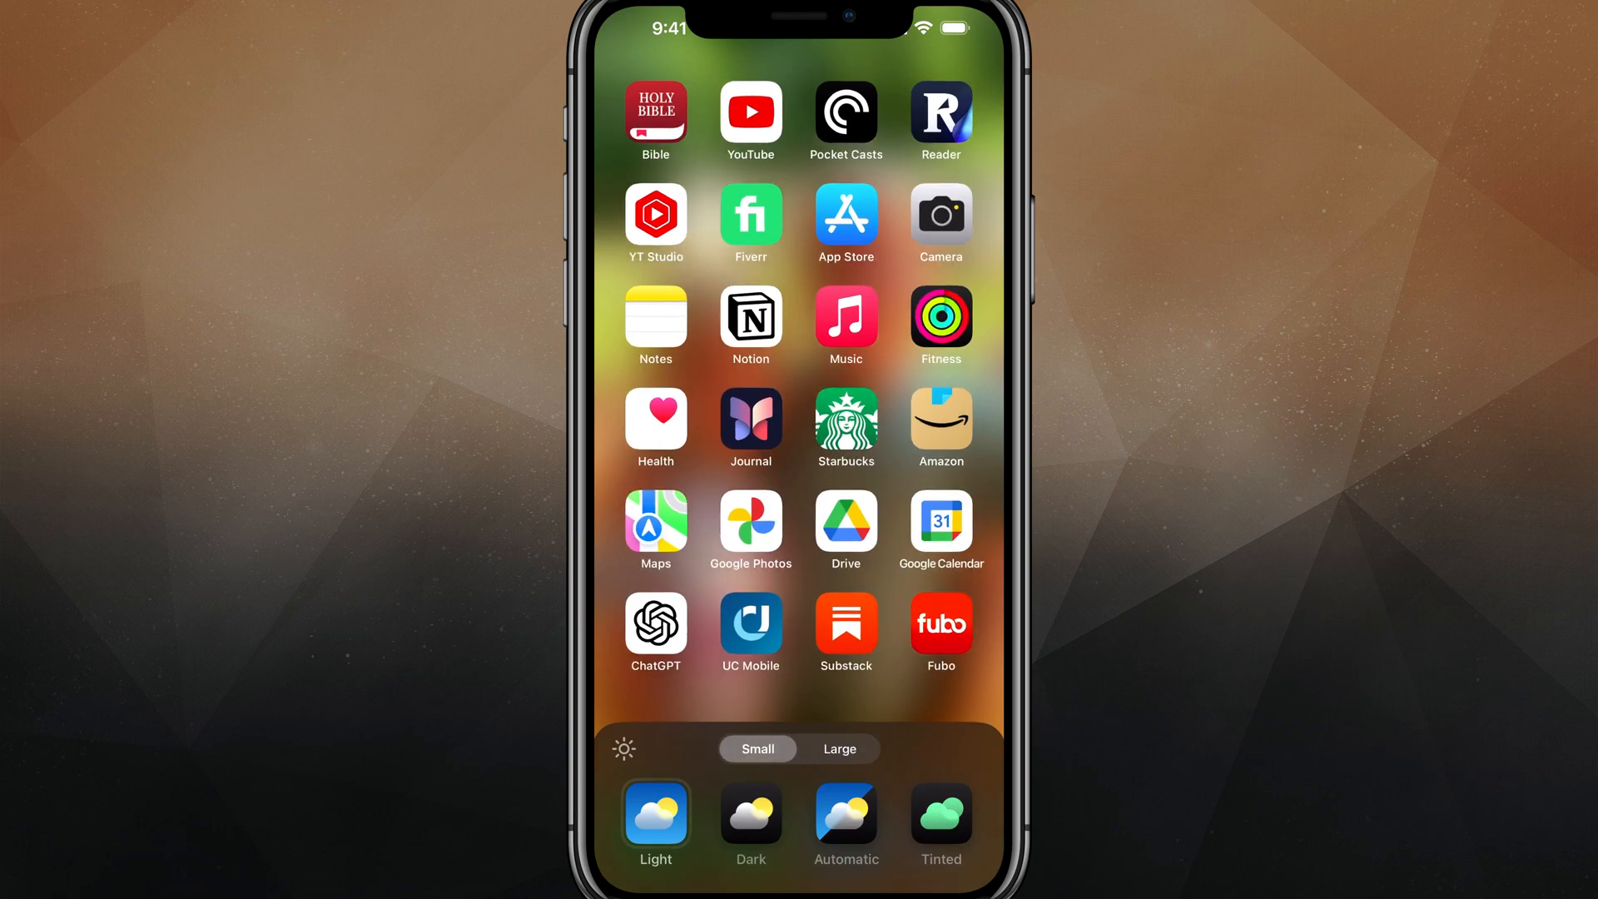
{"action": "left_click", "coordinate": [751, 824]}
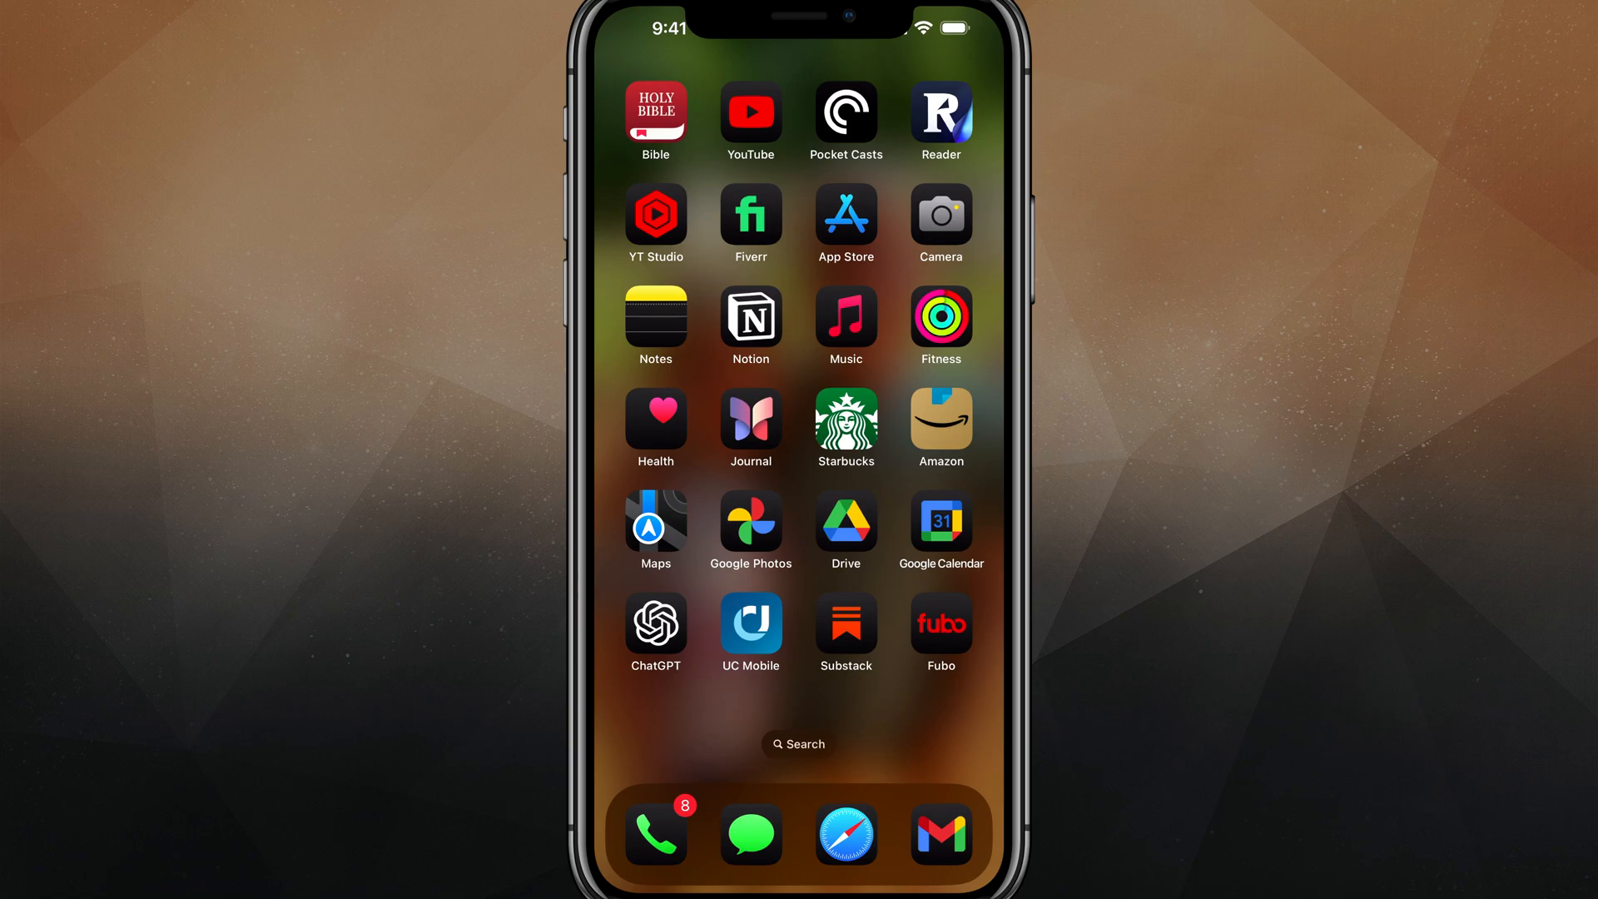
Enter jiggle mode and show the Edit menu with Add Widget, Customize and Edit Pages.
{"action": "scroll", "scroll_direction": "left", "scroll_amount": 3}
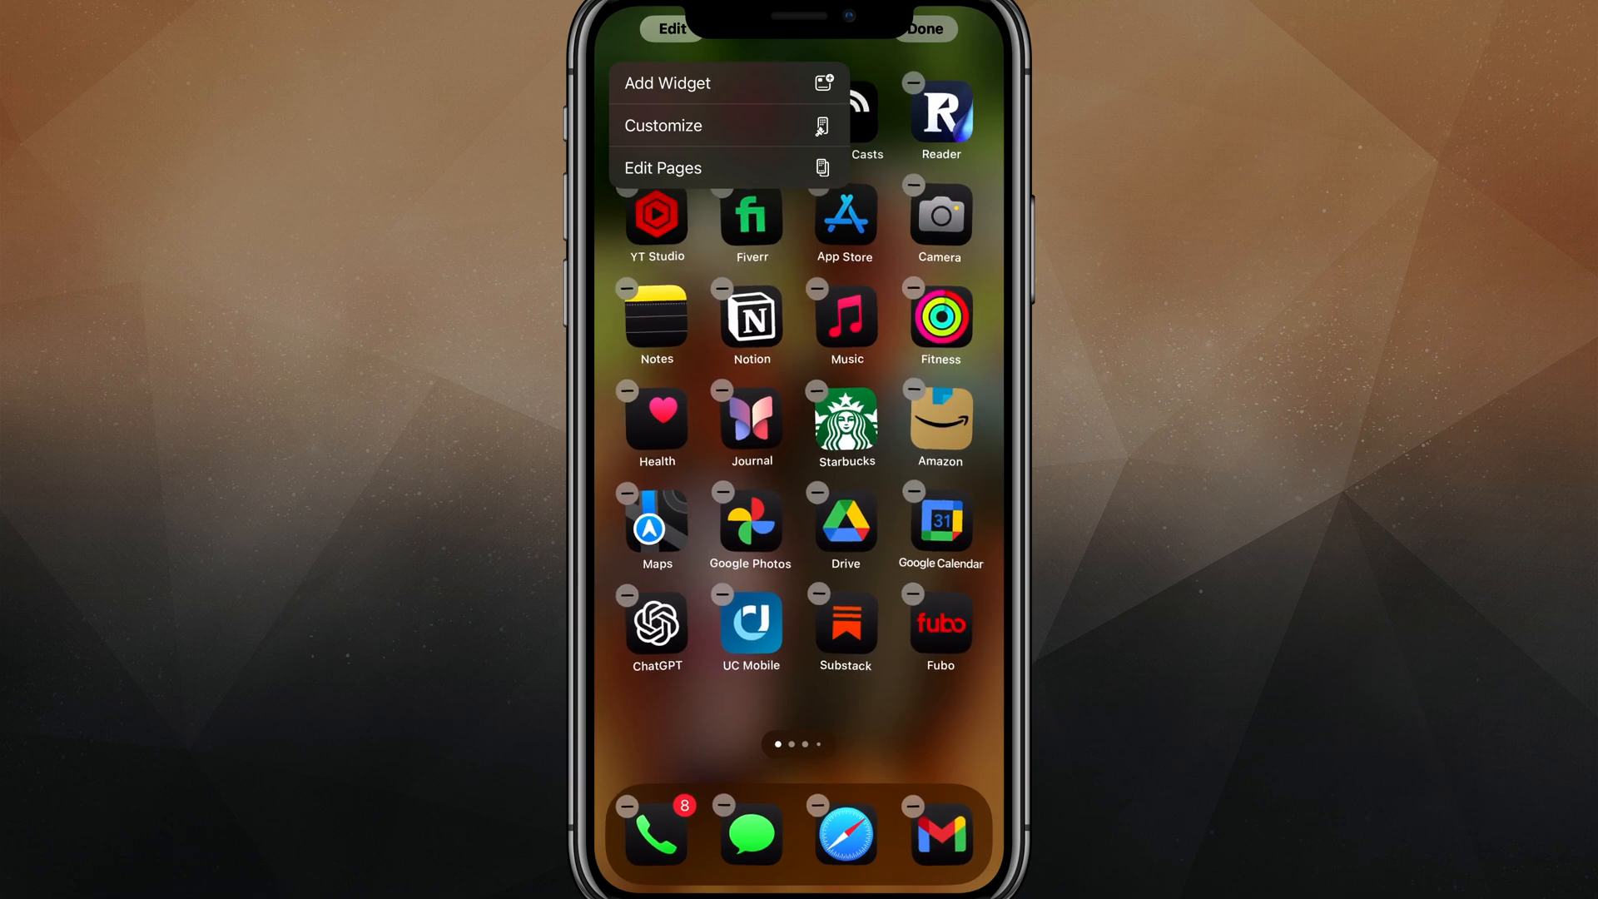
Close the Edit menu and swipe to the second page of game apps, still in editing mode.
{"action": "left_click", "coordinate": [663, 167]}
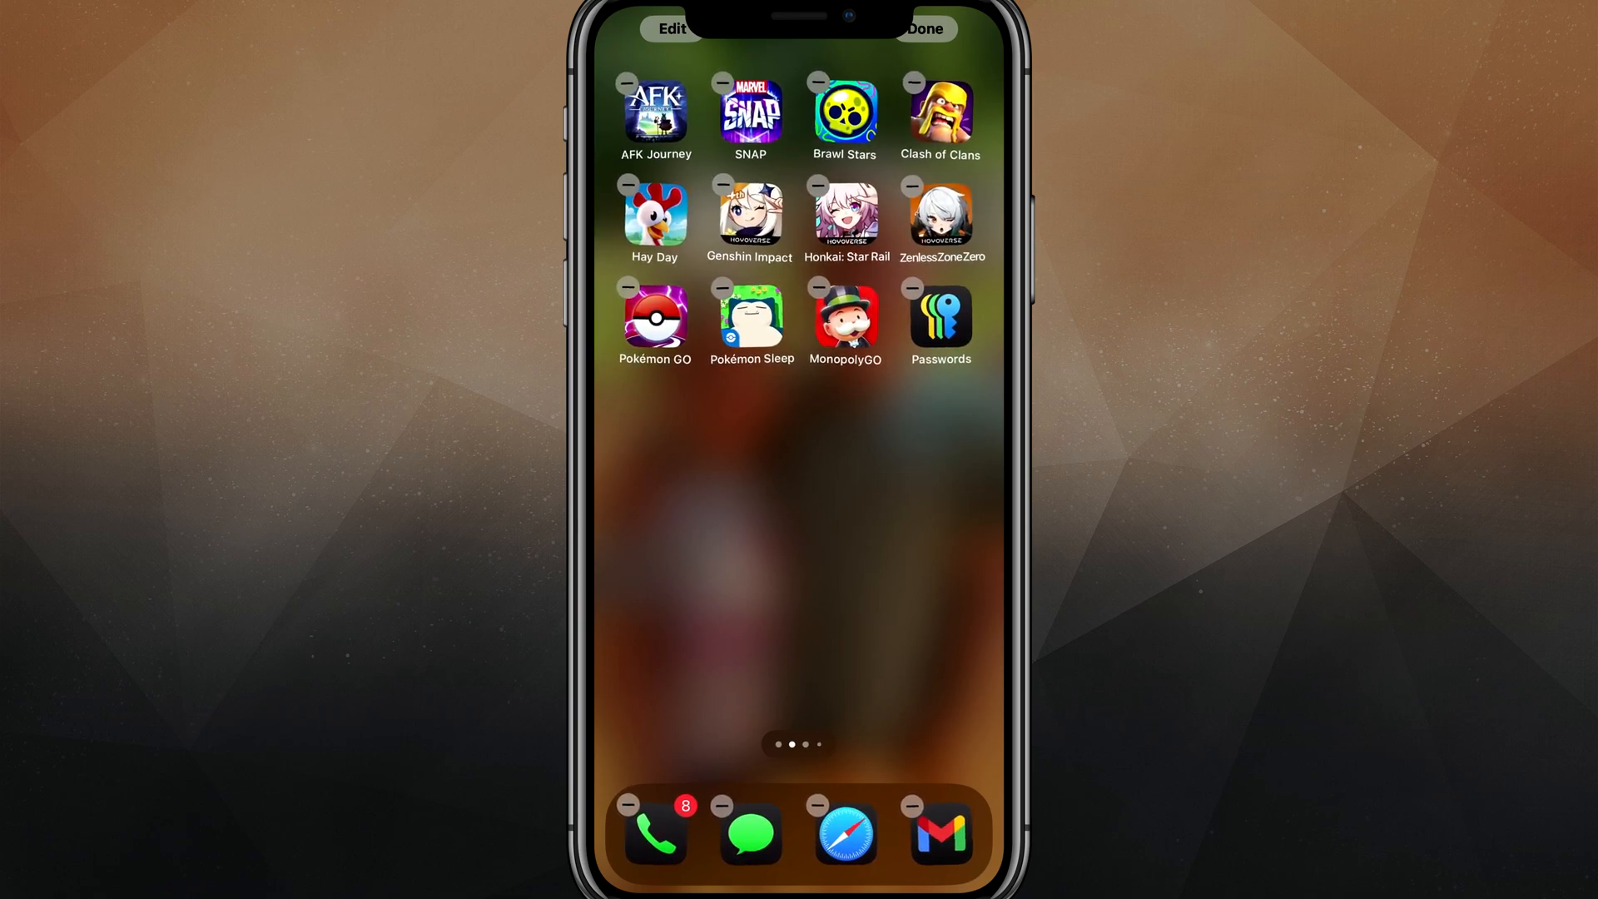
Drag game icons into lower groups leaving empty rows between them, then tap Done.
{"action": "left_click_drag", "start_coordinate": [654, 312], "coordinate": [659, 480]}
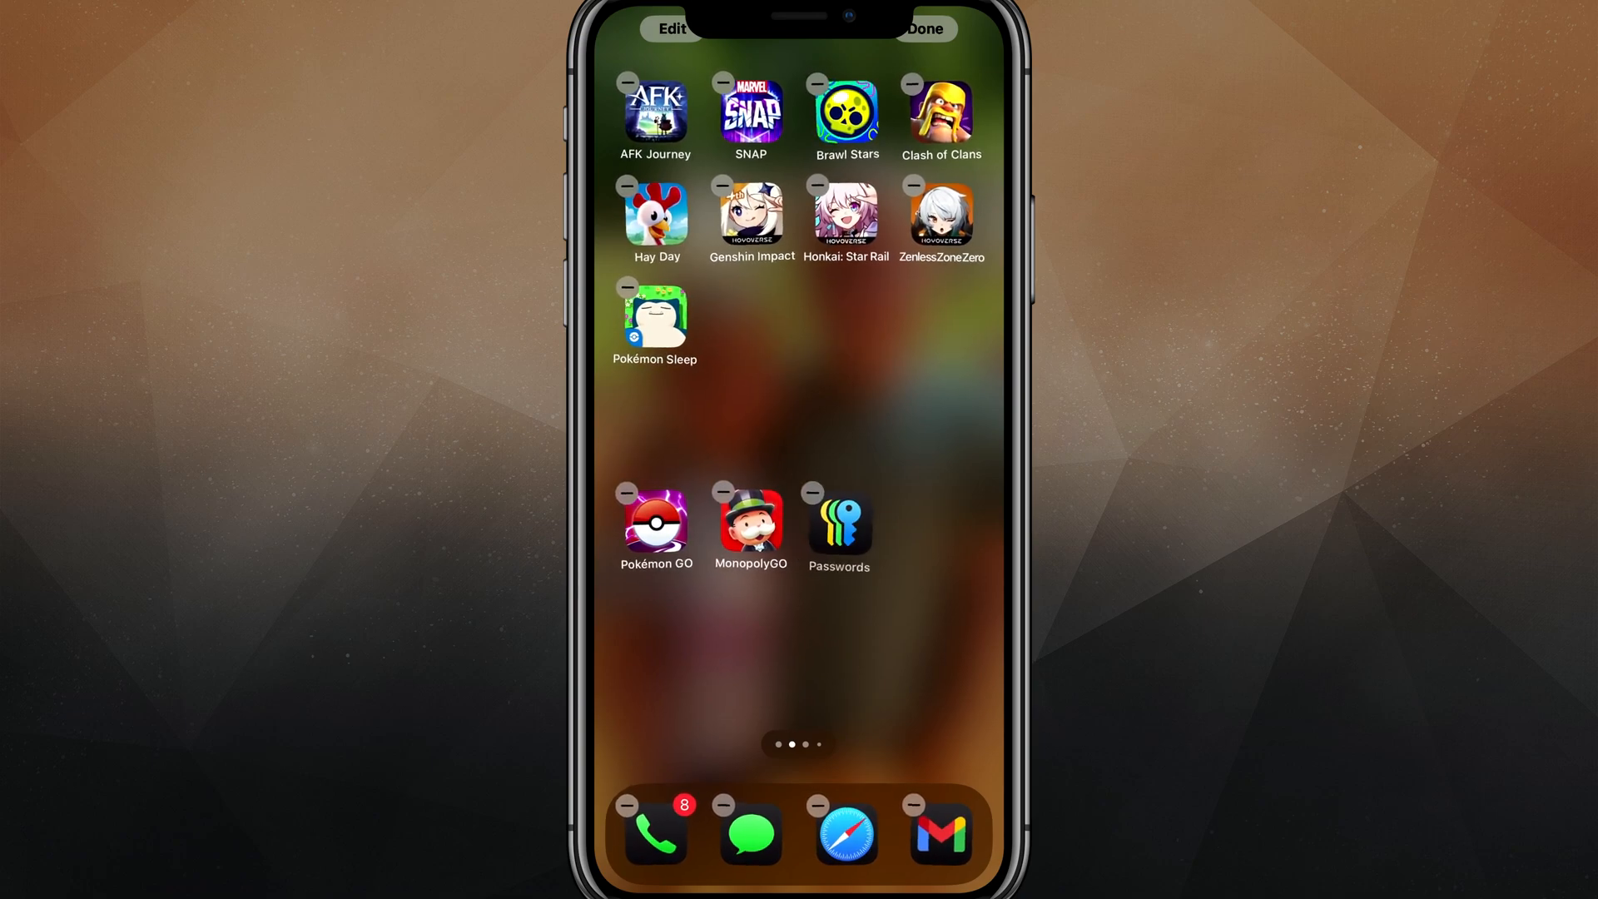
{"action": "left_click_drag", "start_coordinate": [656, 321], "coordinate": [930, 524]}
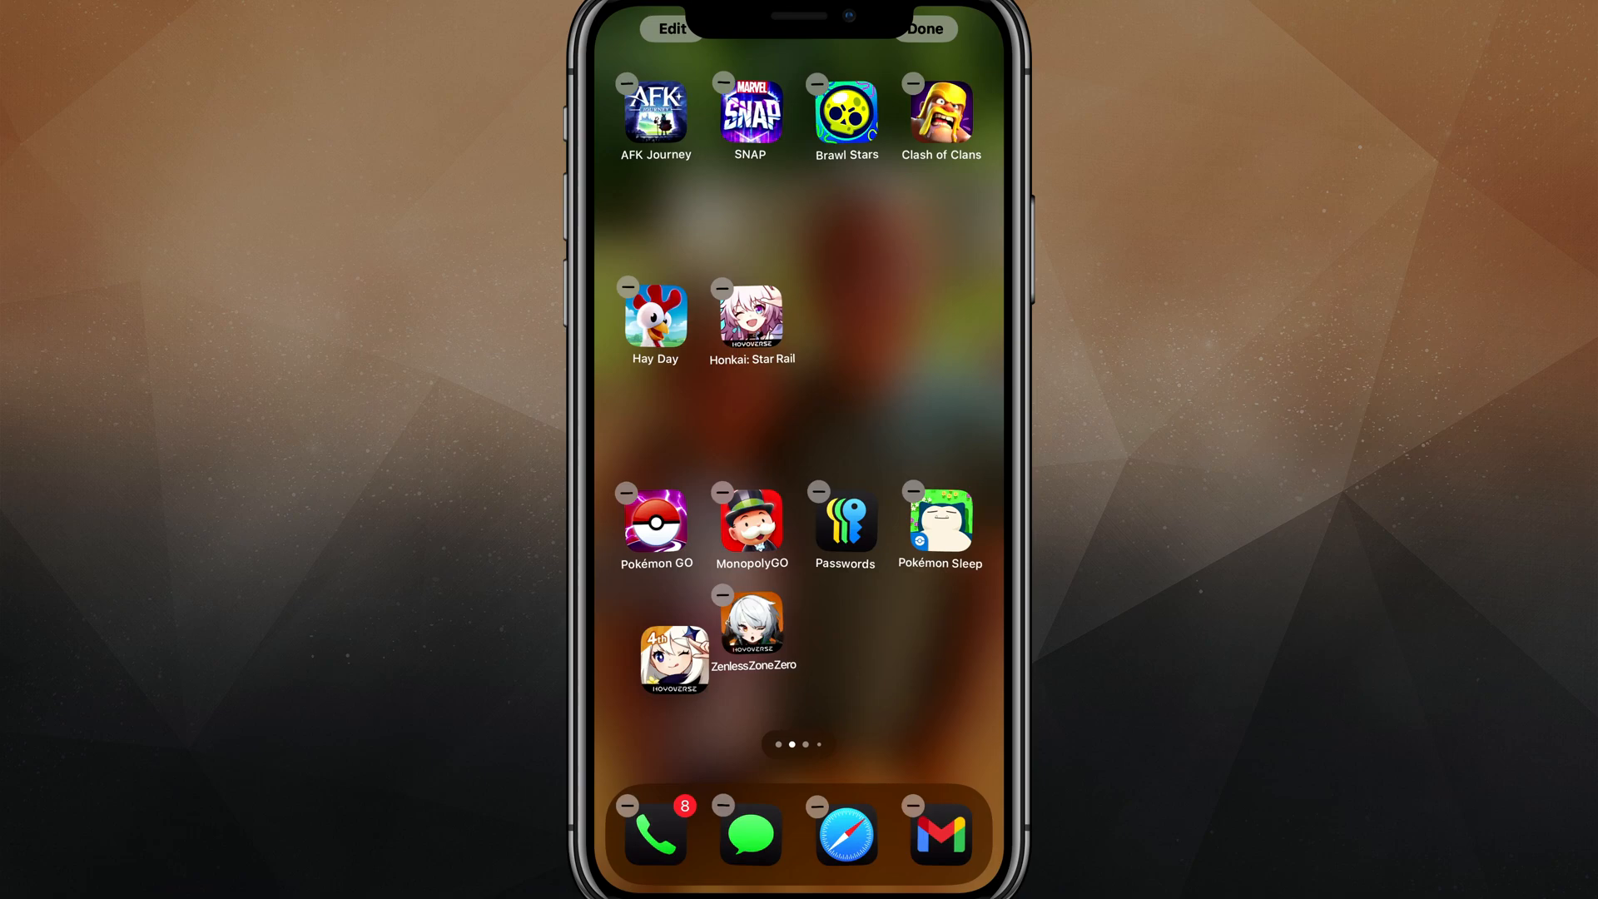
{"action": "left_click", "coordinate": [923, 28]}
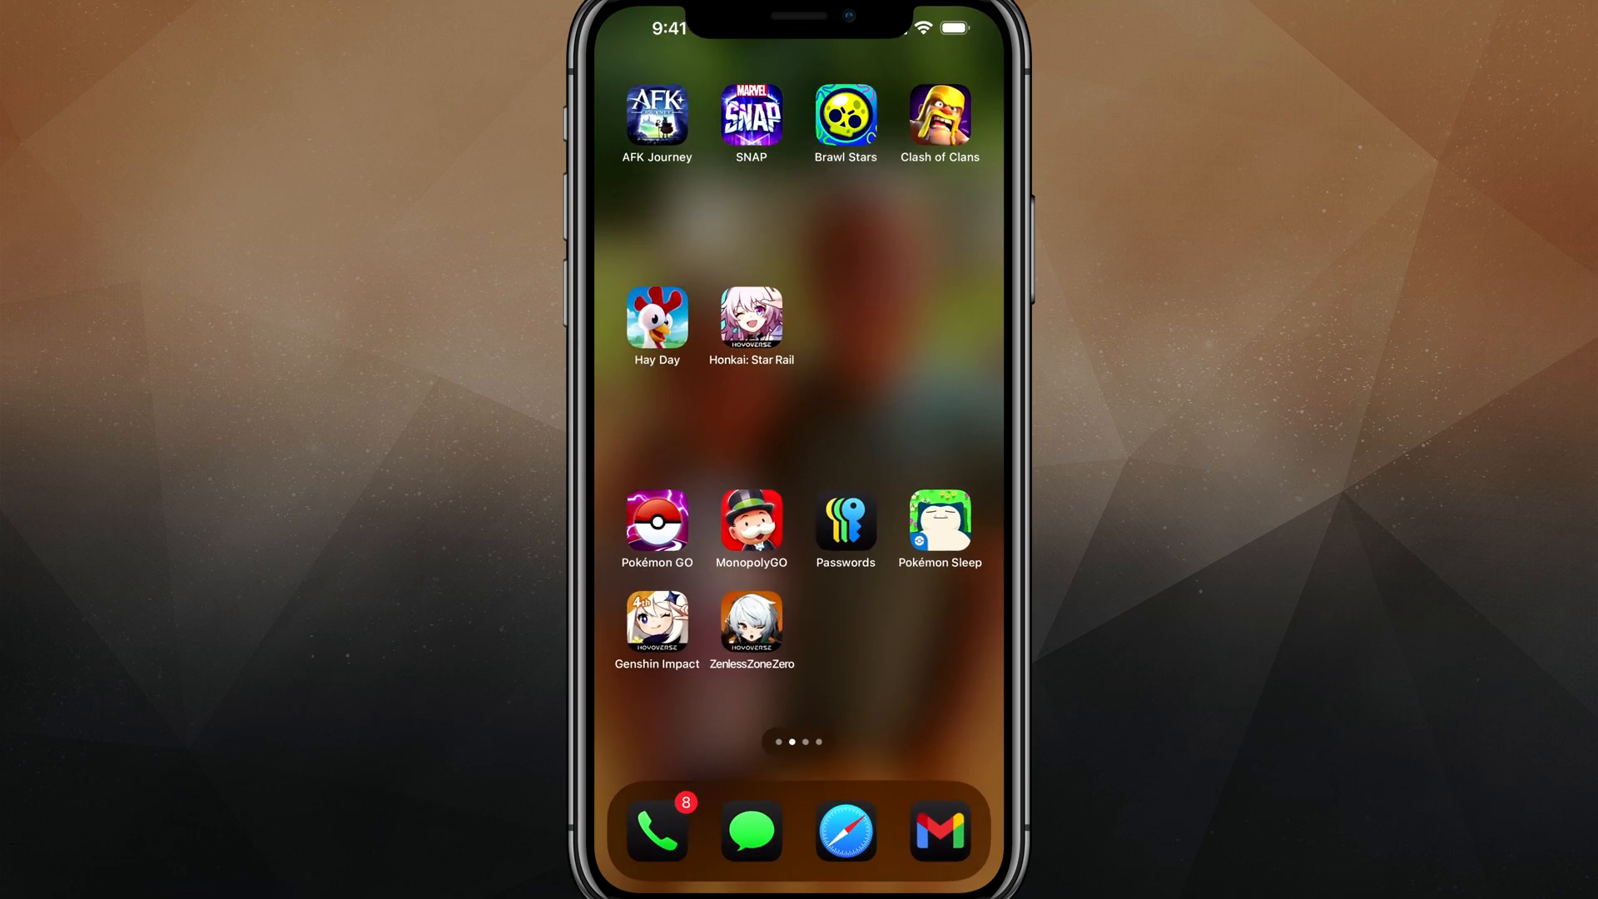